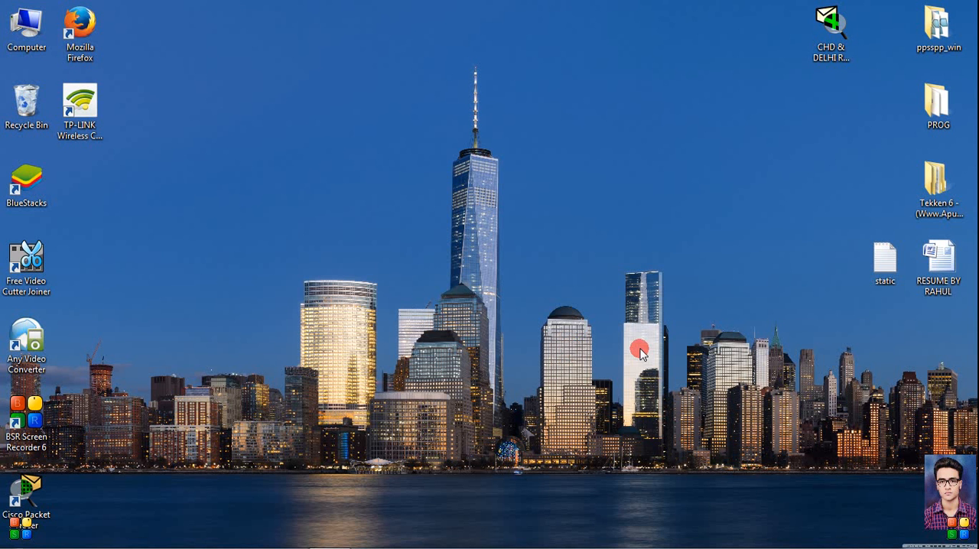
# Open the 'static' notes file listing next hop and exit interface routing types
pyautogui.click(885, 263)
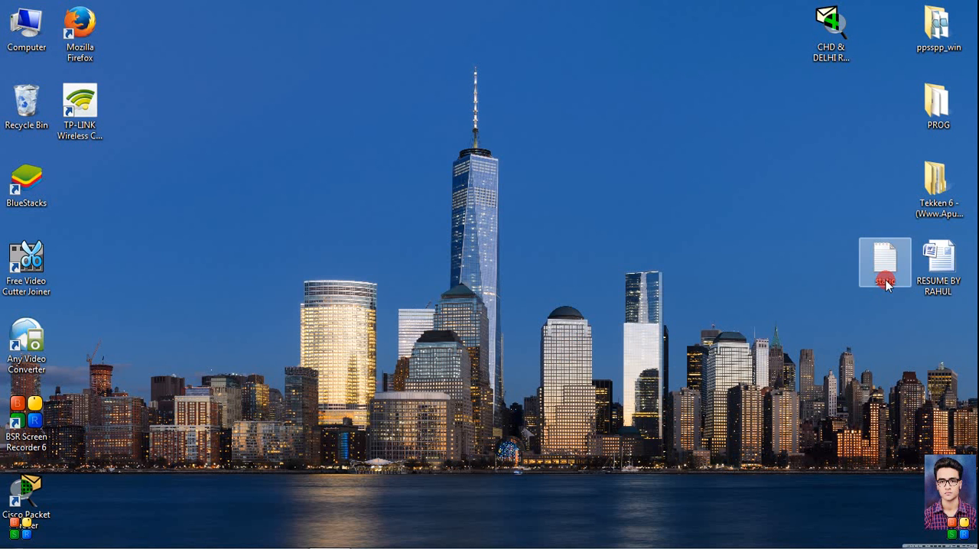
pyautogui.doubleClick(885, 263)
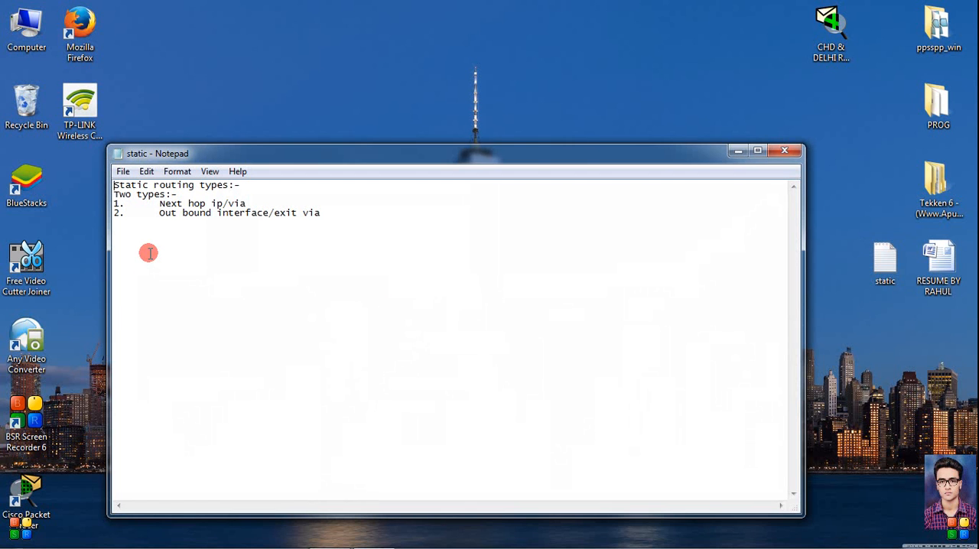
pyautogui.moveTo(288, 208)
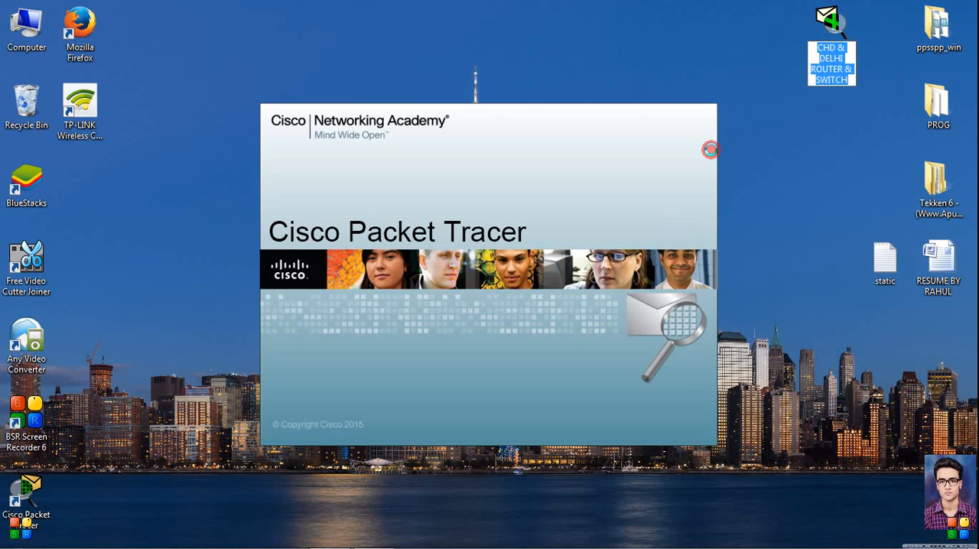
pyautogui.moveTo(718, 140)
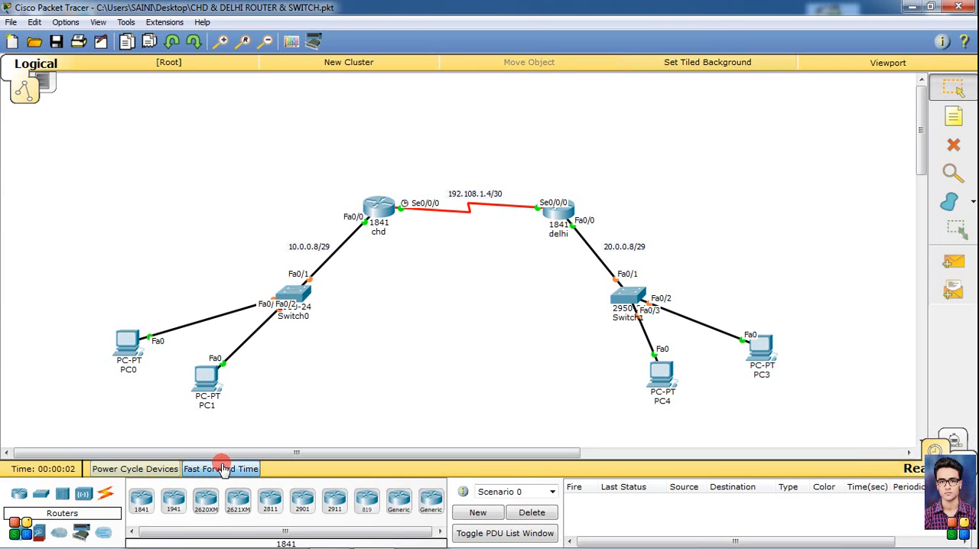
# Fast forward simulated time so the CHD–DELHI serial and switch links come up
pyautogui.click(221, 468)
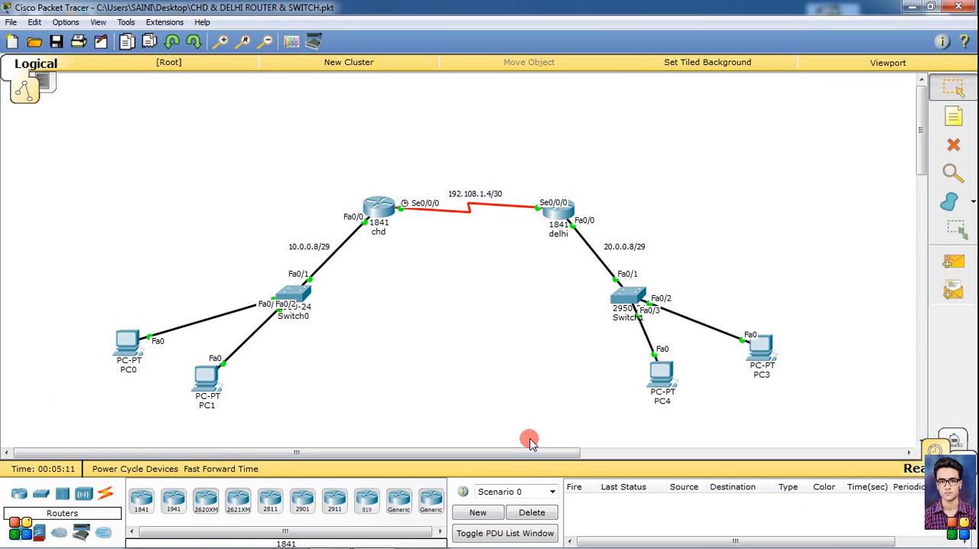
pyautogui.moveTo(487, 364)
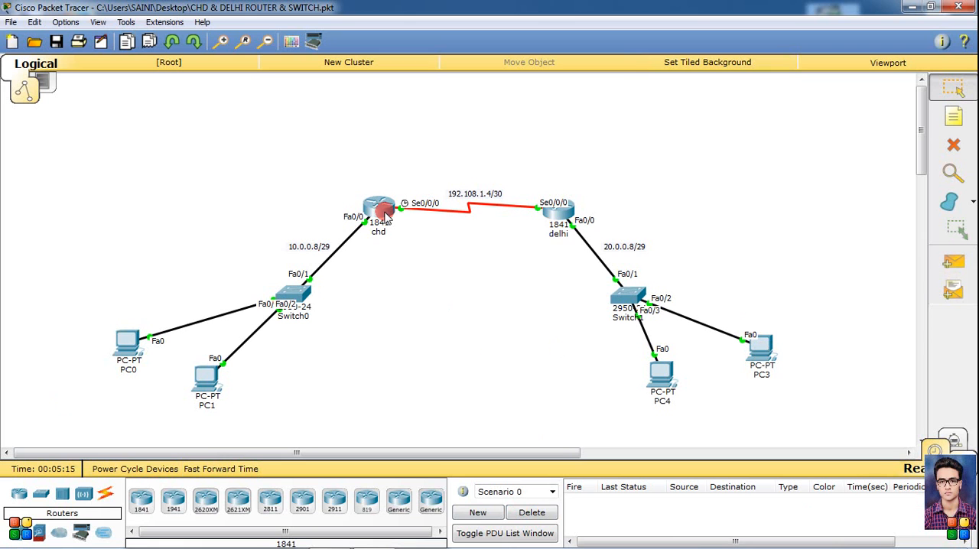
pyautogui.moveTo(380, 212)
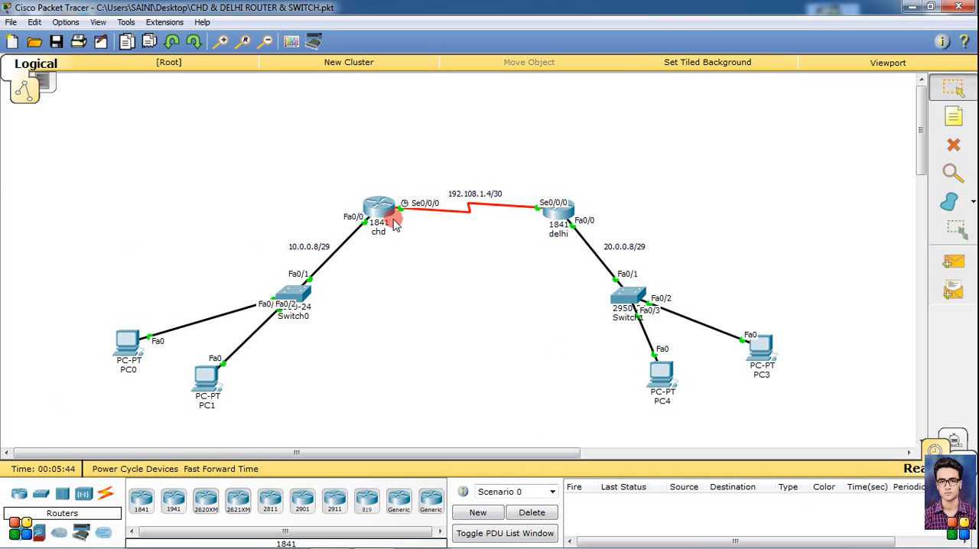
# On chd, add ip route 20.0.0.8 255.255.255.248 serial 0/0/0 in global config, then exit
pyautogui.doubleClick(379, 212)
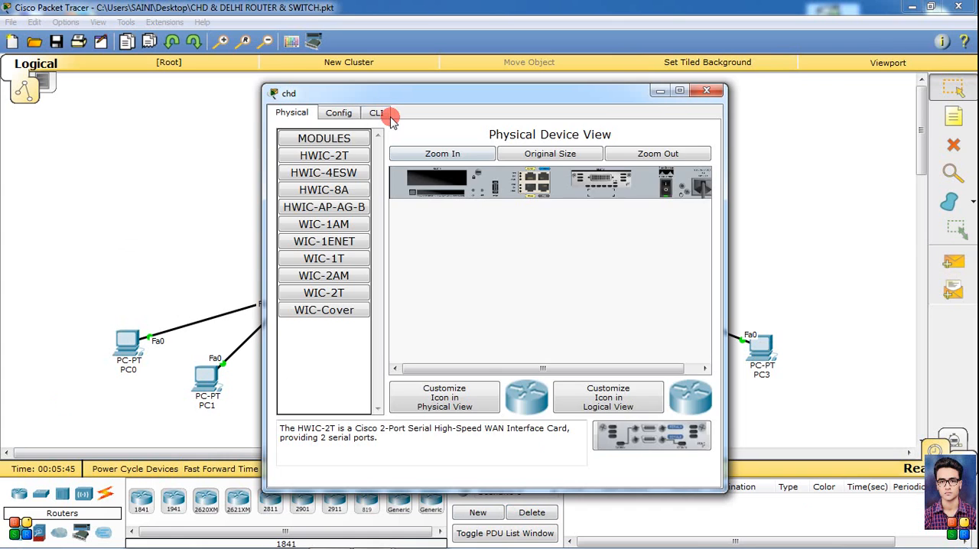
pyautogui.click(377, 113)
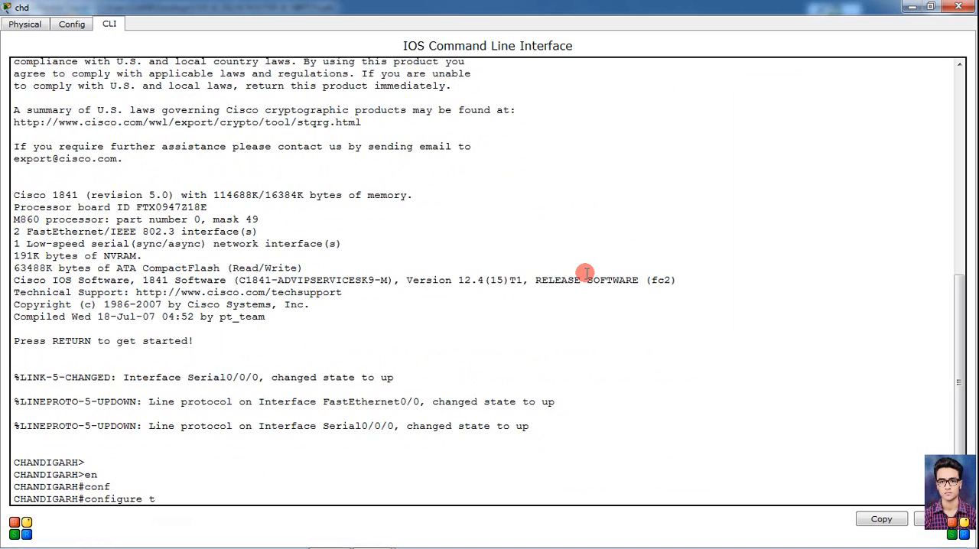
pyautogui.press('Return')
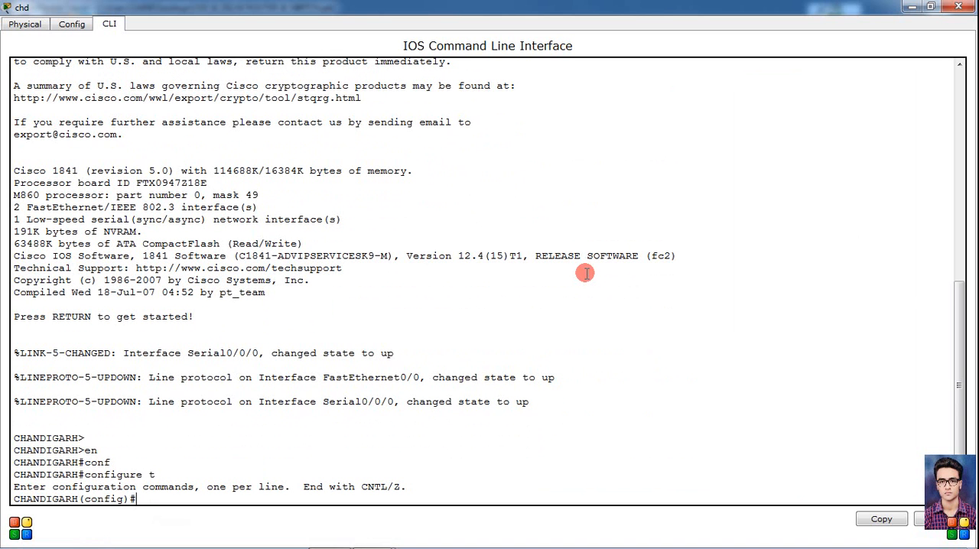
pyautogui.write('ip route')
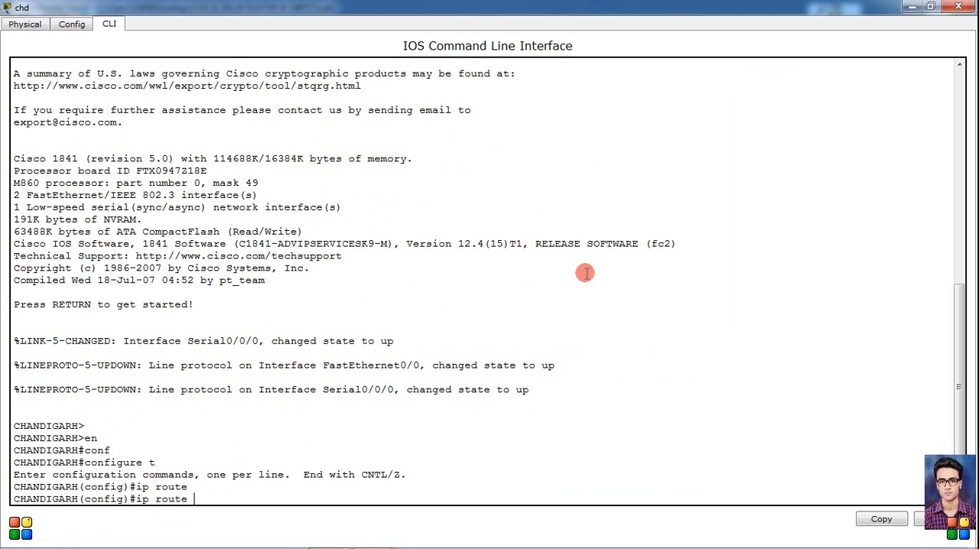
pyautogui.write('20.0.0.8')
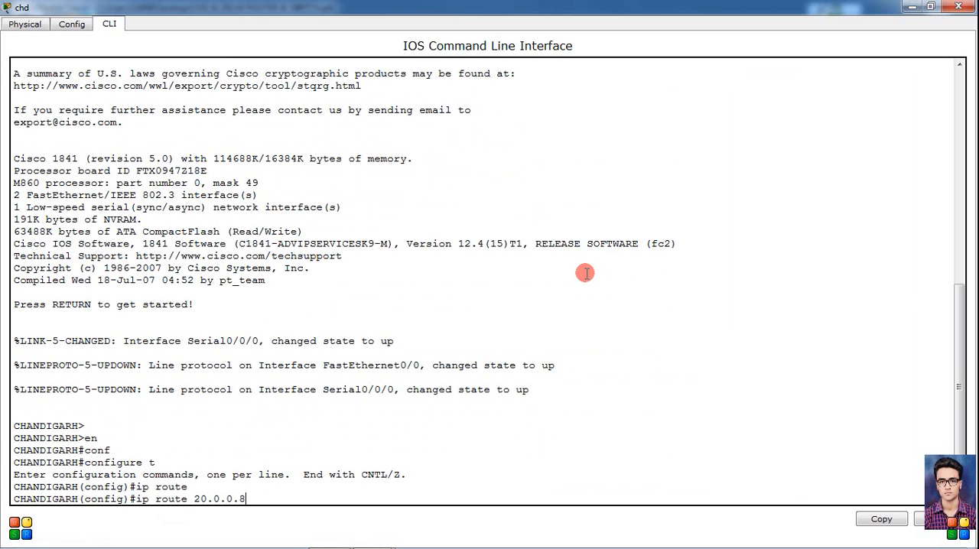
pyautogui.write('255.2')
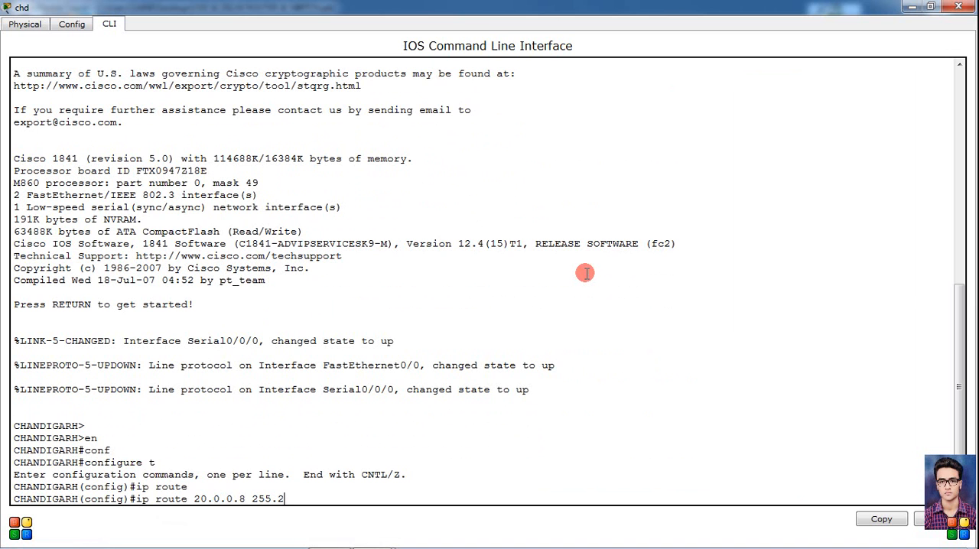
pyautogui.write('55.255.2')
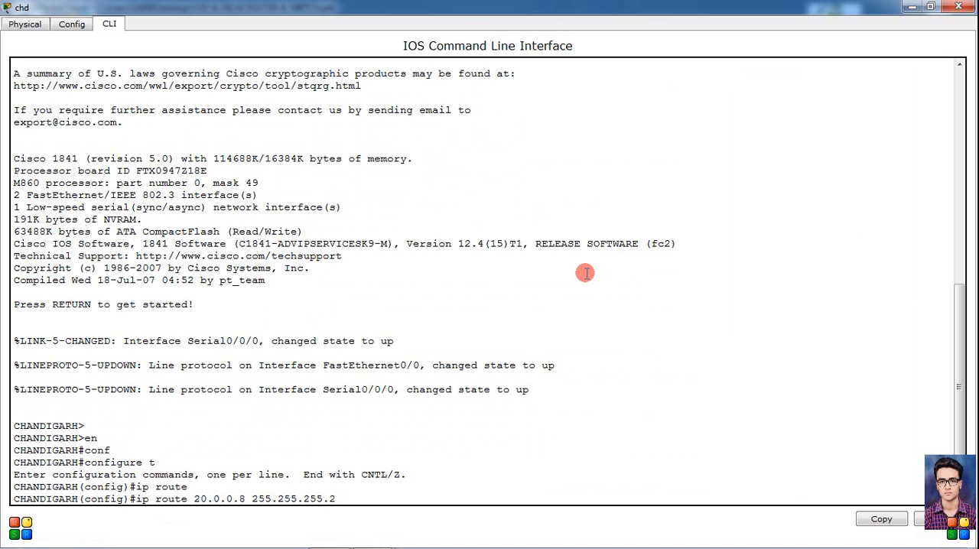
pyautogui.write('48 serial 0')
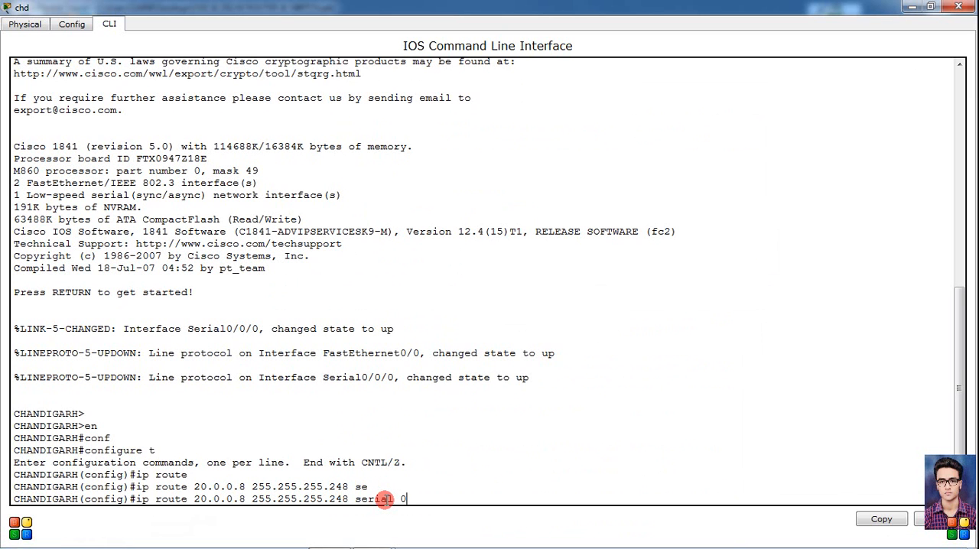
pyautogui.press('Return')
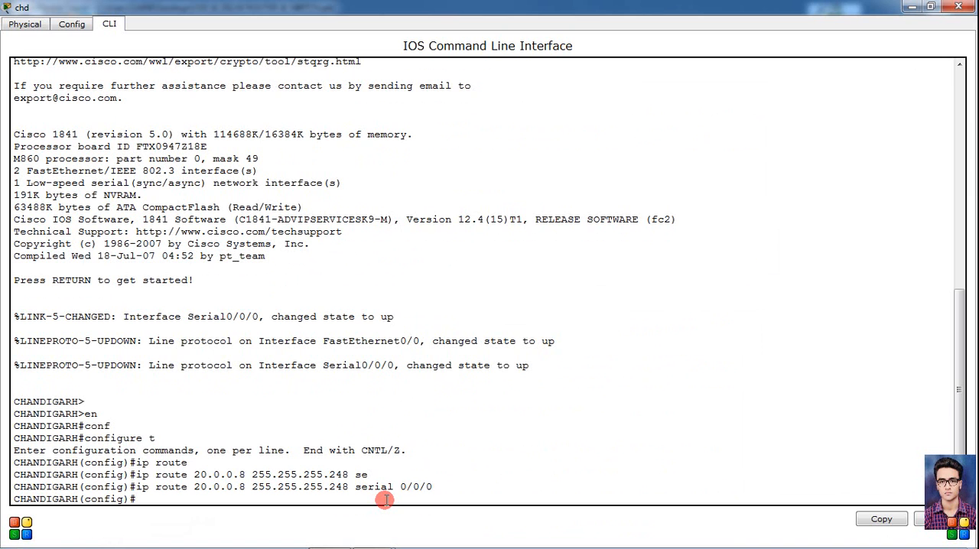
pyautogui.write('ex')
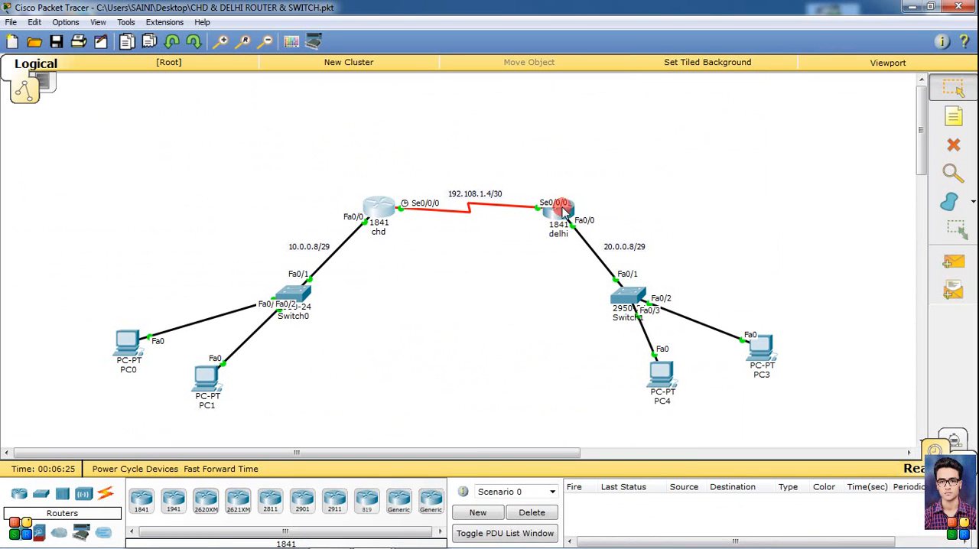
# Visit Options > Preferences, close it, and reach the delhi router's CLI
pyautogui.click(64, 21)
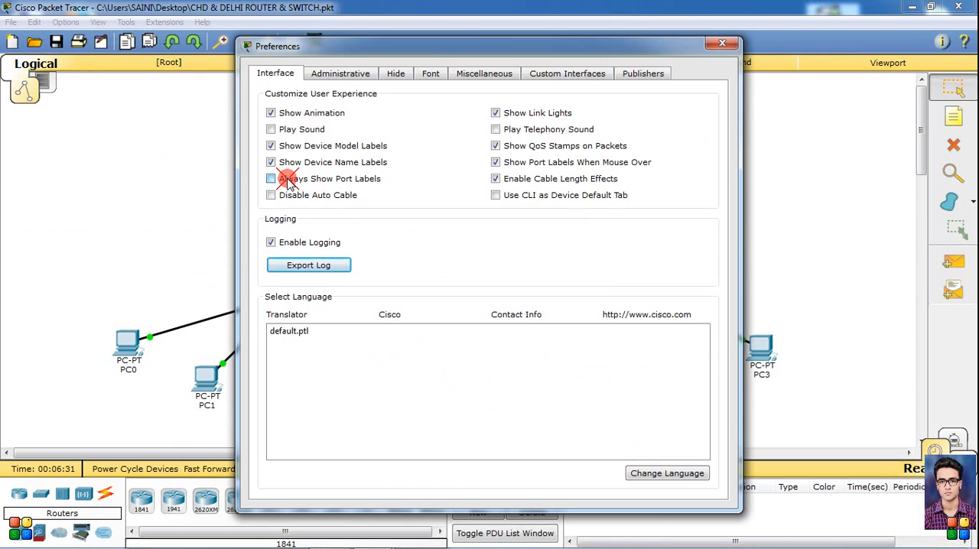
pyautogui.click(722, 43)
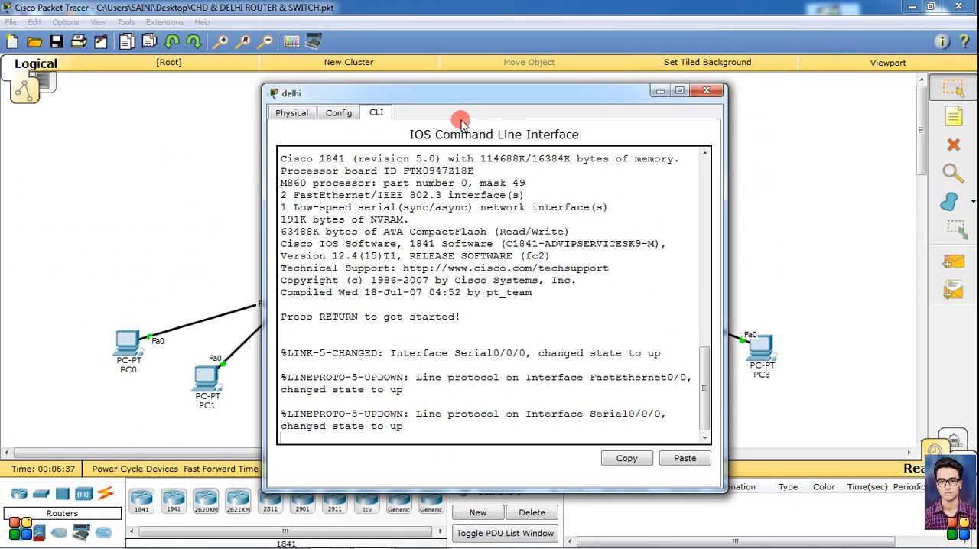
# On delhi, add ip route 10.0.0.8 255.255.255.248 serial 0/0/0, then leave configuration mode
pyautogui.click(679, 90)
pyautogui.write('configure t')
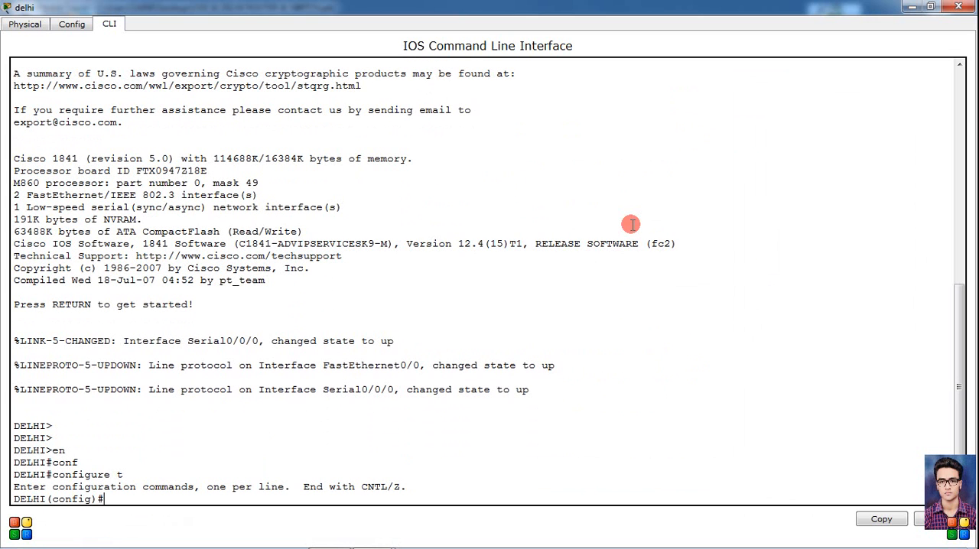
pyautogui.write('ip rou')
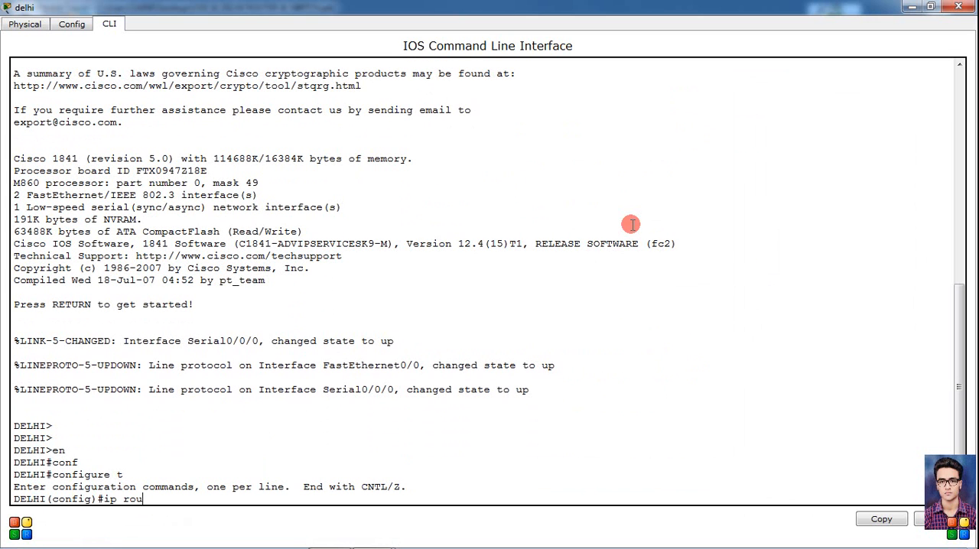
pyautogui.write('te 1')
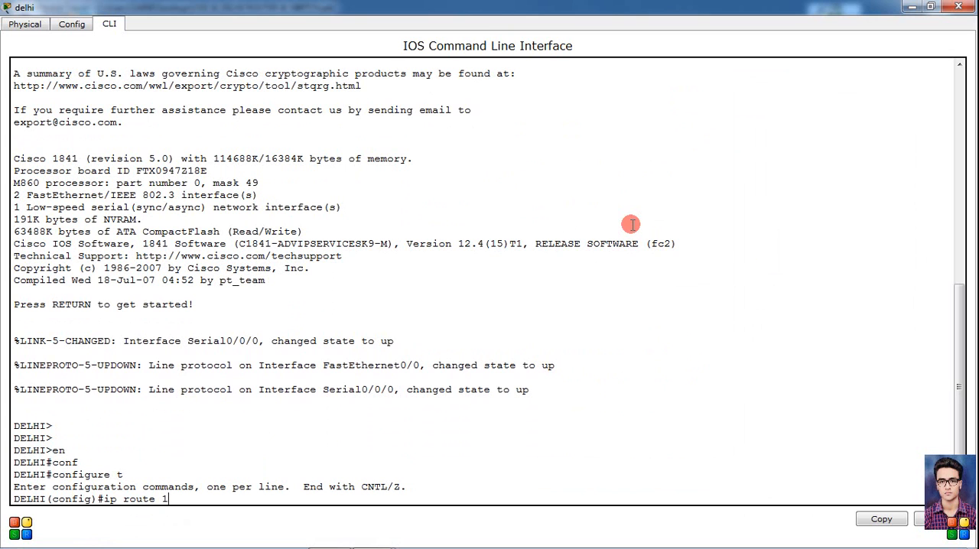
pyautogui.write('0.0.0.8')
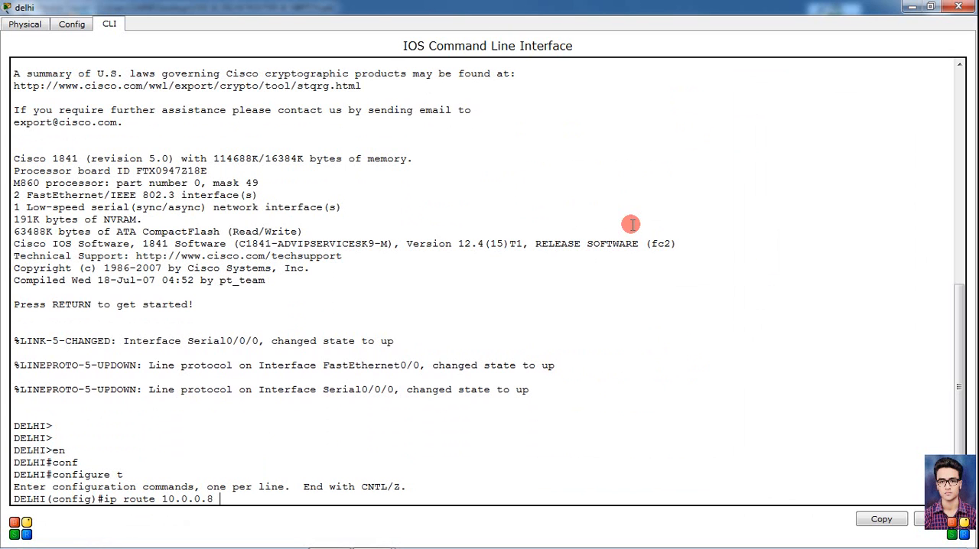
pyautogui.write('2')
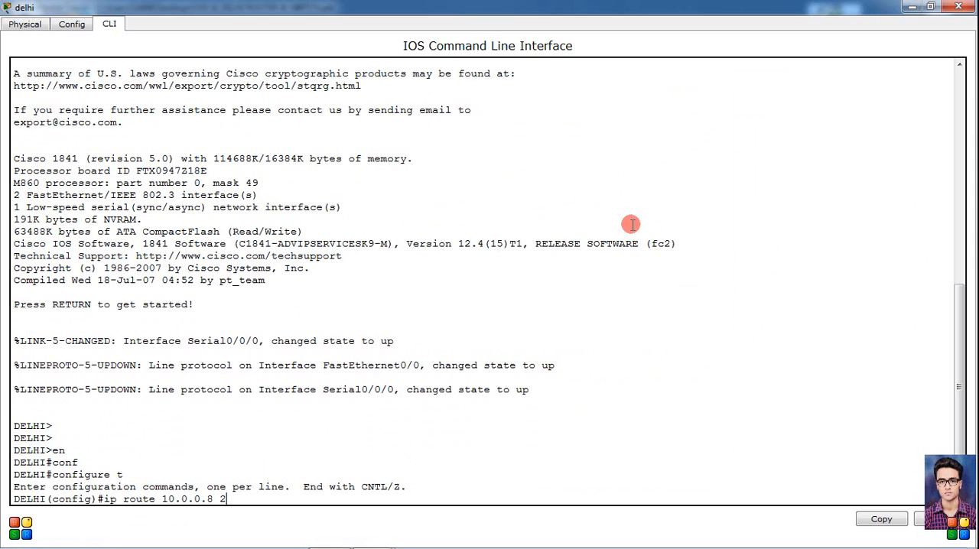
pyautogui.write('55.2')
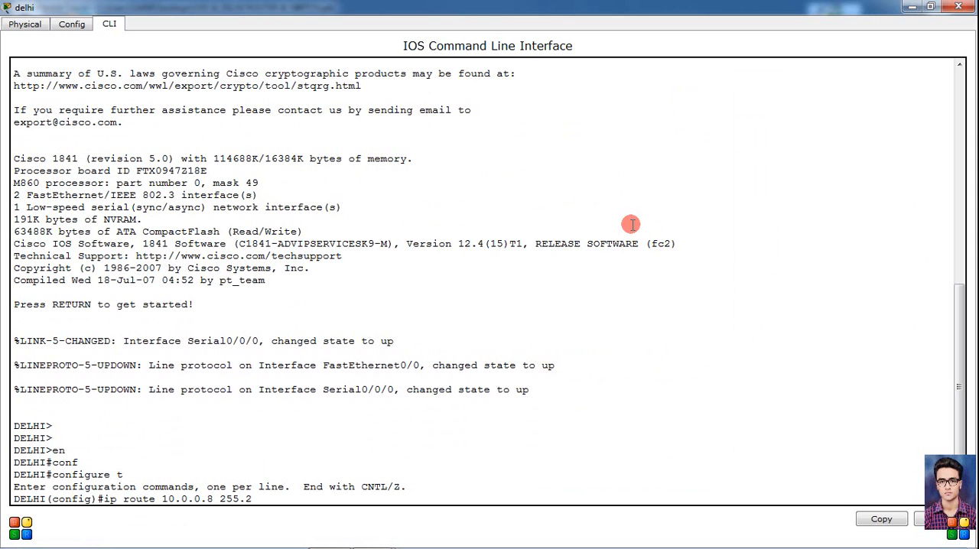
pyautogui.write('55.255')
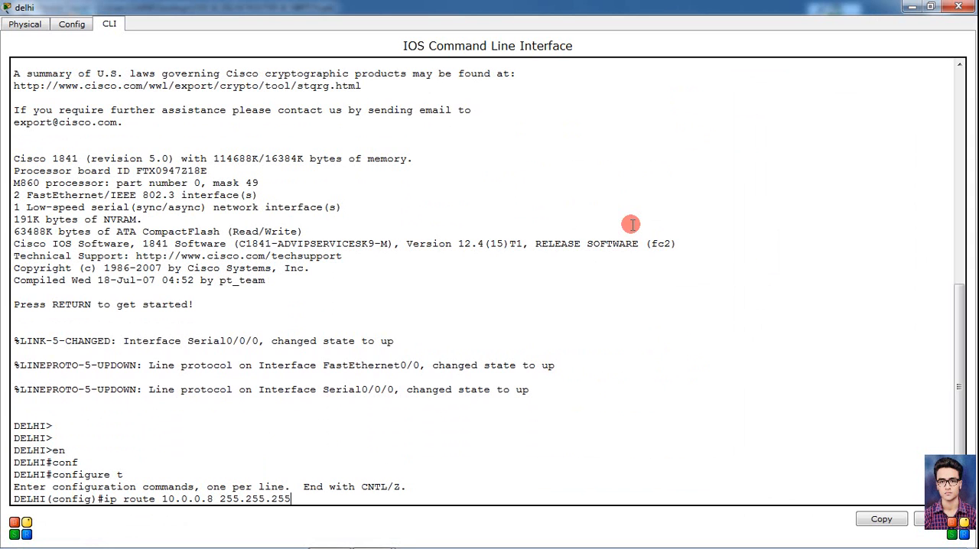
pyautogui.write('248')
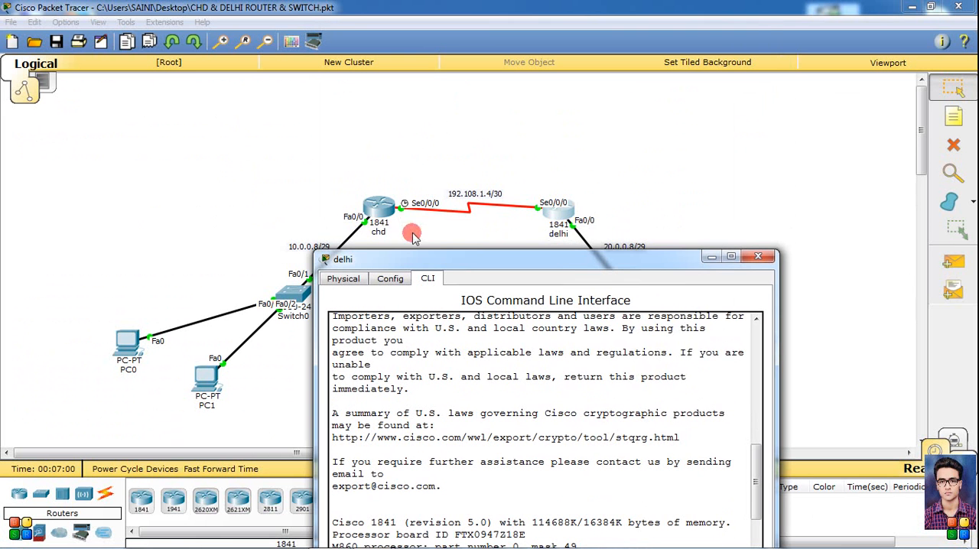
pyautogui.click(731, 255)
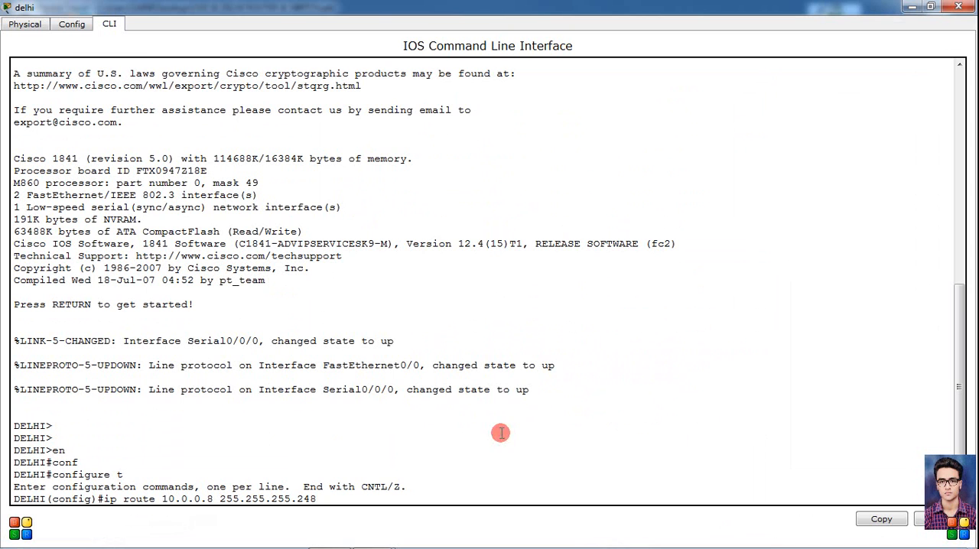
pyautogui.write('serial')
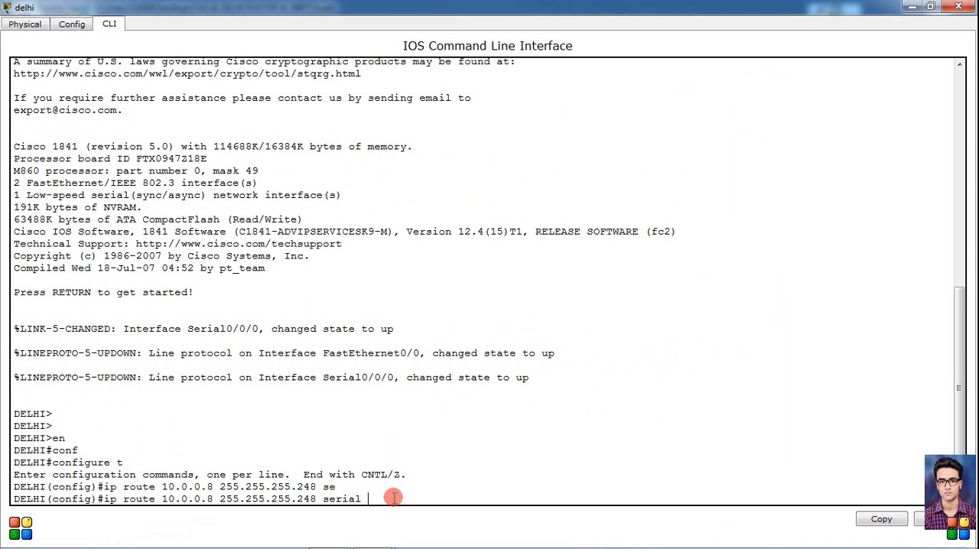
pyautogui.write('0/0/0')
pyautogui.write('exit')
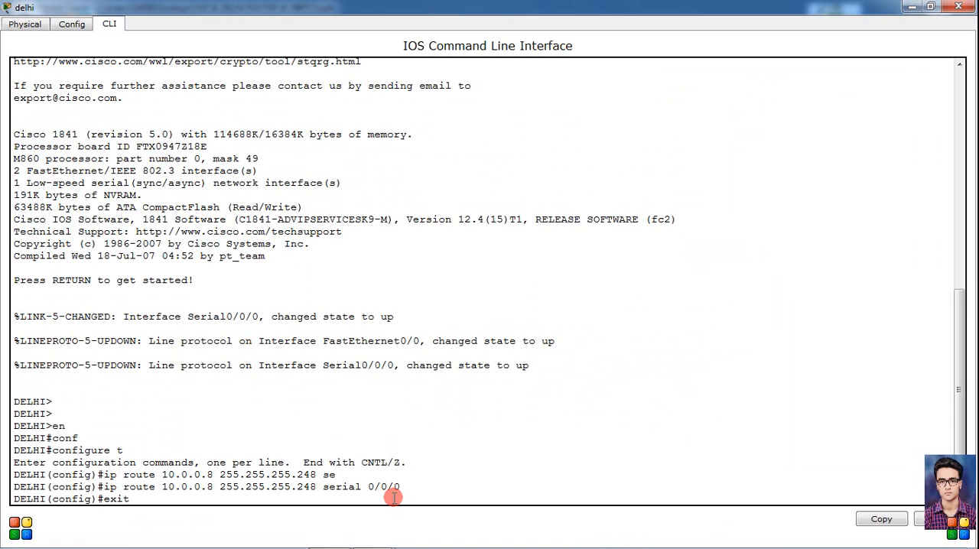
pyautogui.press('Return')
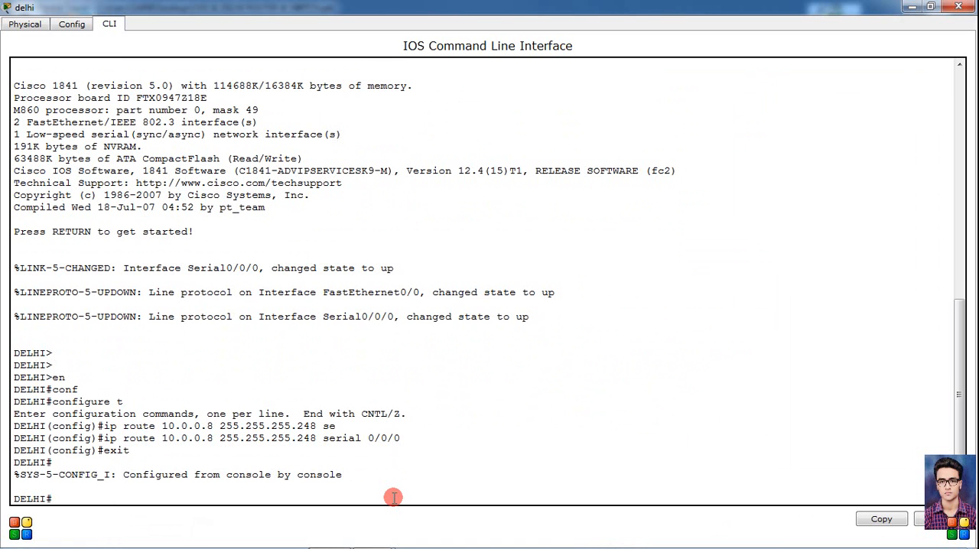
# Save the delhi router's configuration with 'wr'
pyautogui.write('wr')
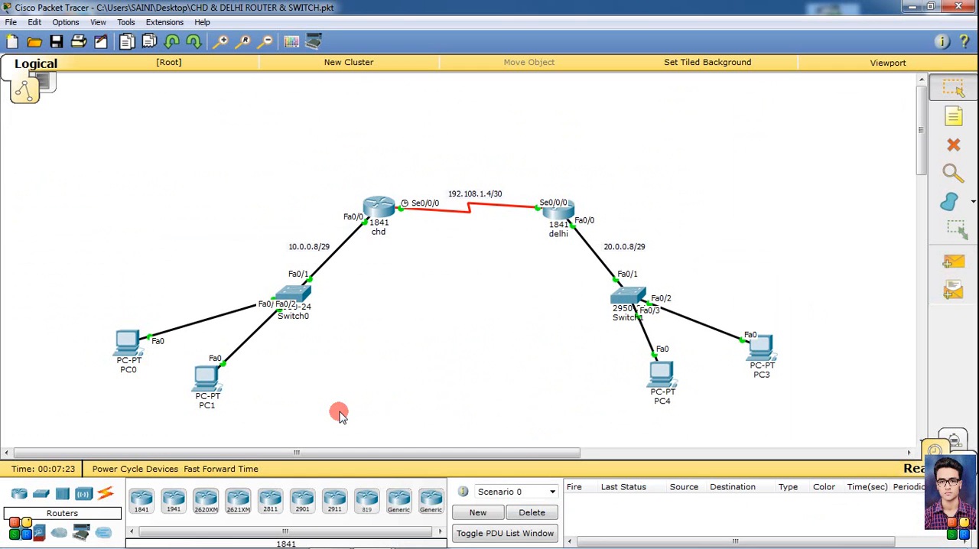
pyautogui.moveTo(355, 276)
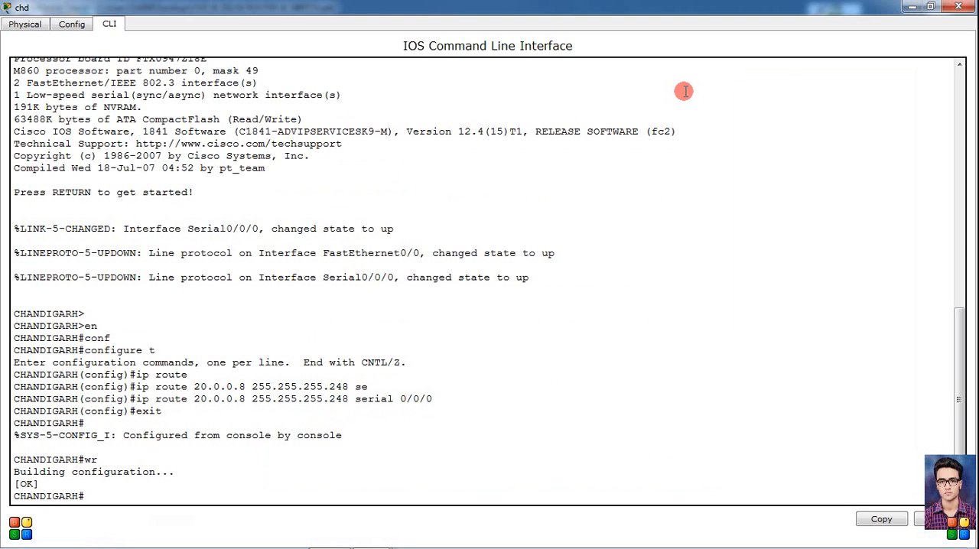
# Show chd's running-config, page to the ip route 20.0.0.8 Serial0/0/0 line, and close the window
pyautogui.write('sh running-config')
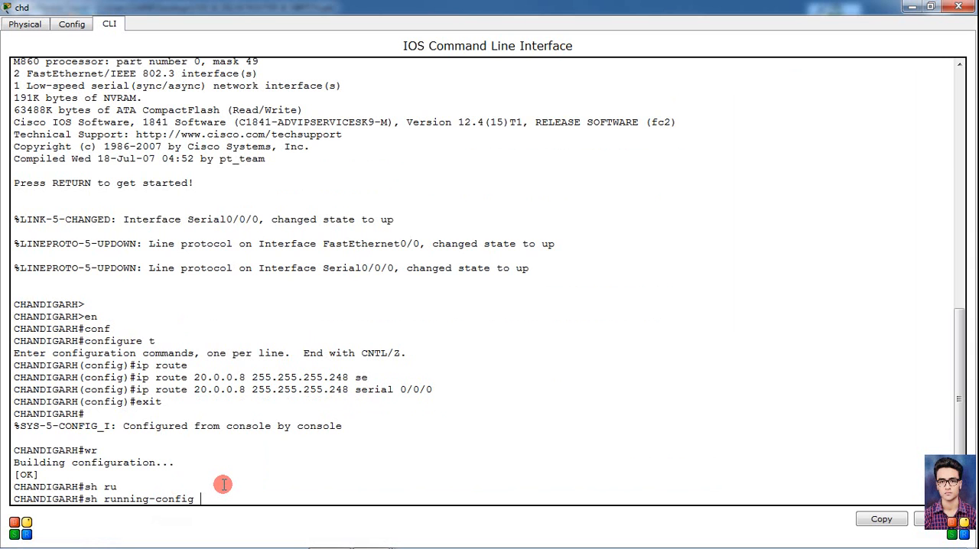
pyautogui.press('Return')
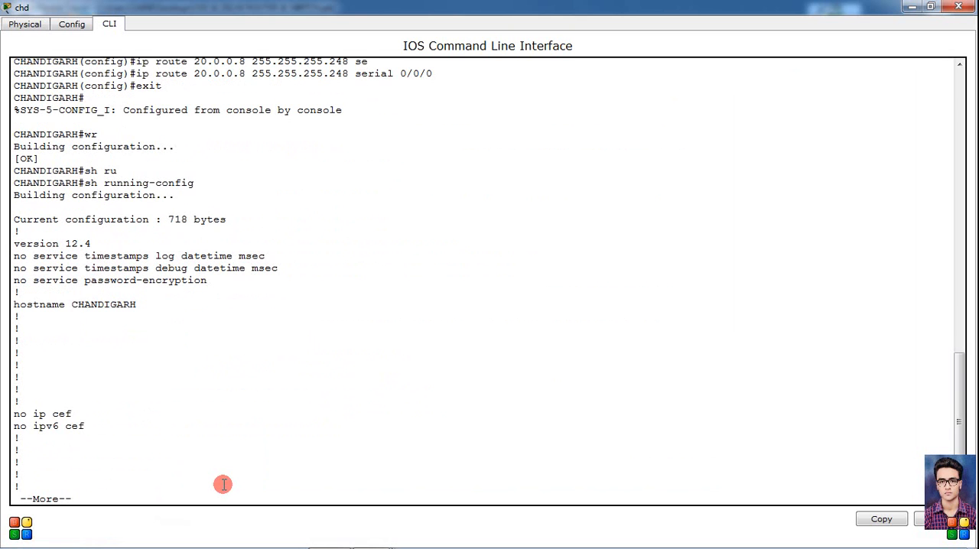
pyautogui.press('space')
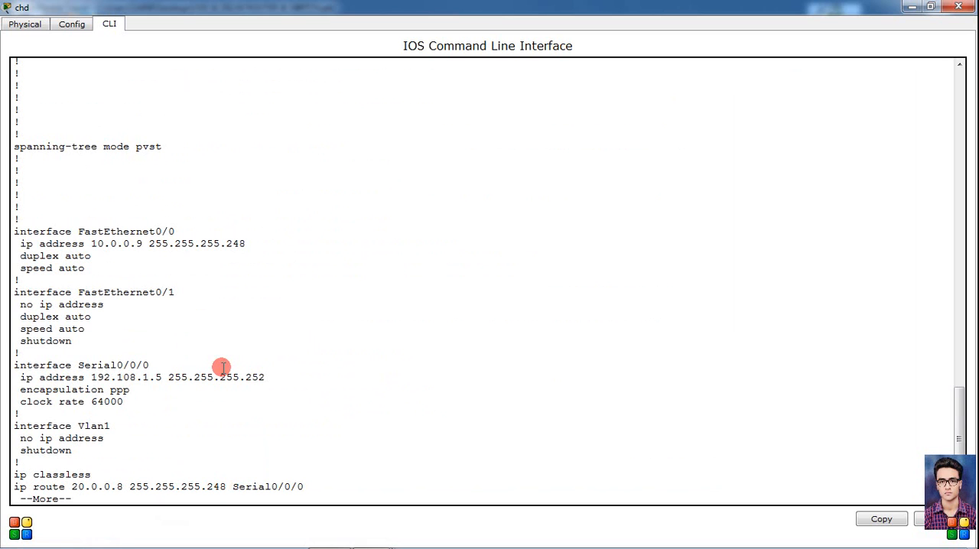
pyautogui.moveTo(180, 251)
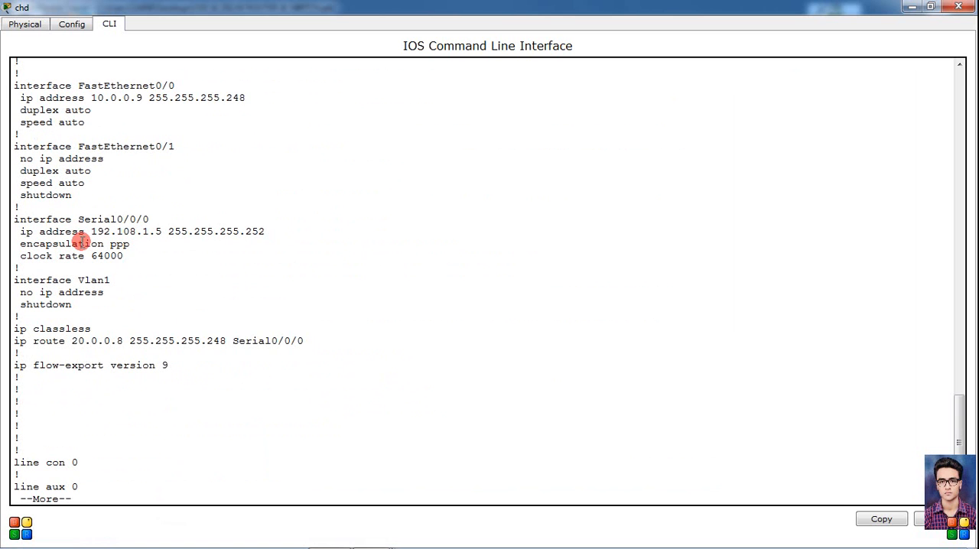
pyautogui.scroll(-3)
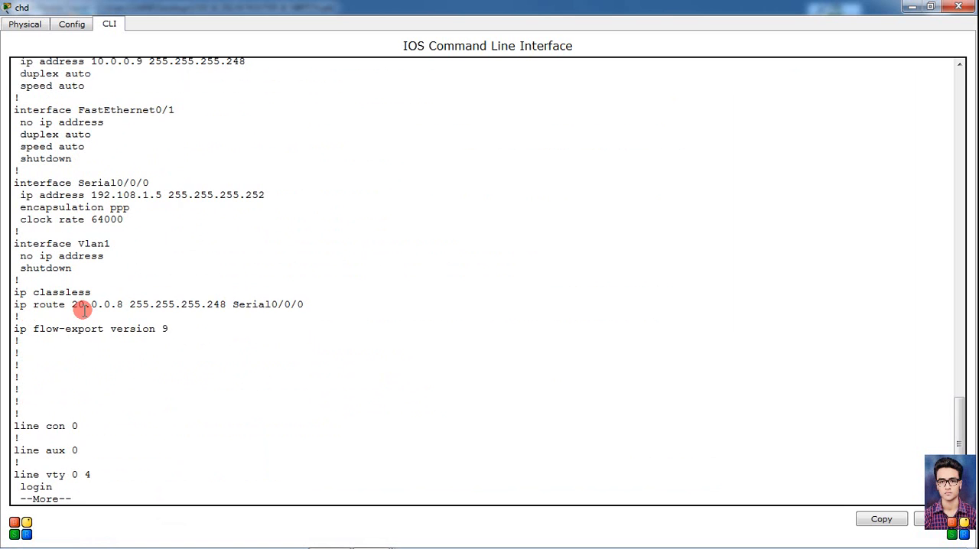
pyautogui.moveTo(270, 327)
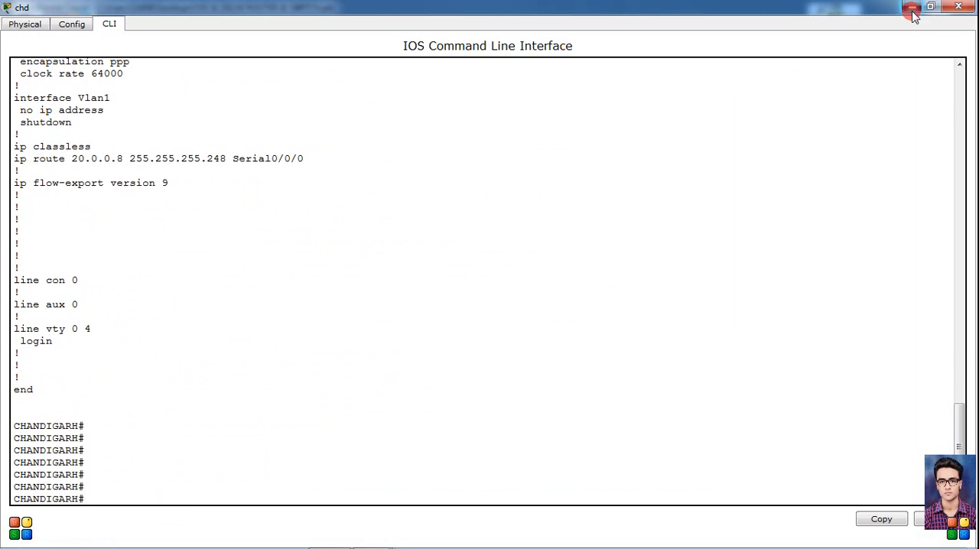
pyautogui.click(912, 6)
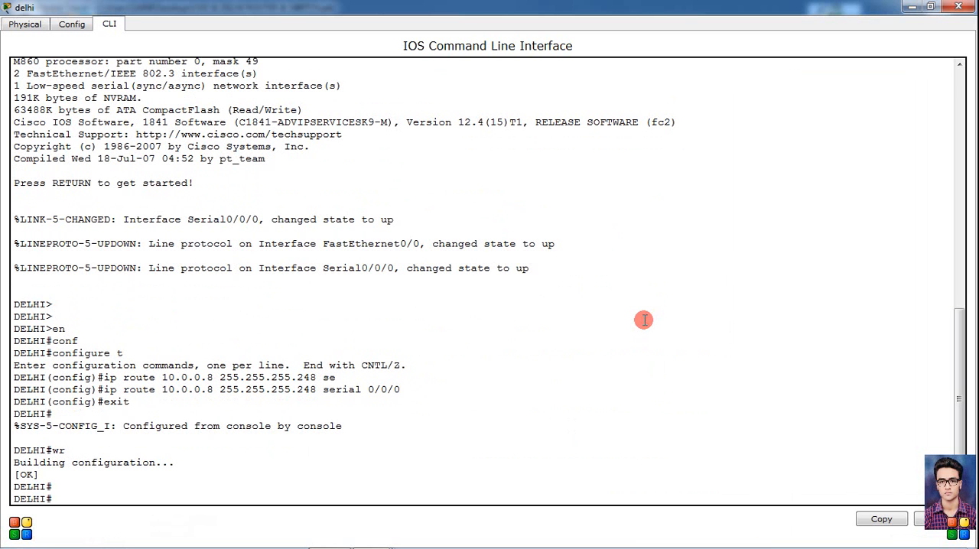
# Show delhi's running-config confirming ip route 10.0.0.8 255.255.255.248 Serial0/0/0
pyautogui.write('sh r')
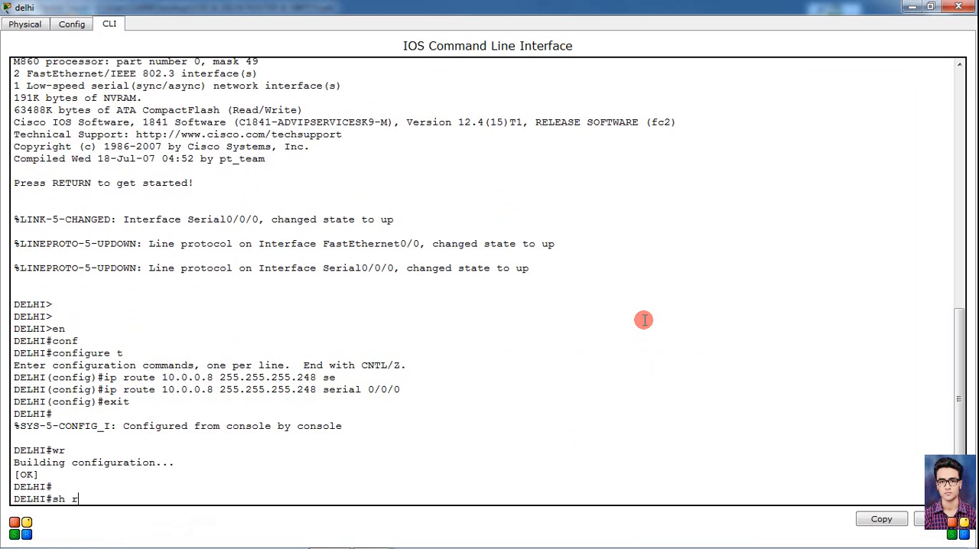
pyautogui.write('un')
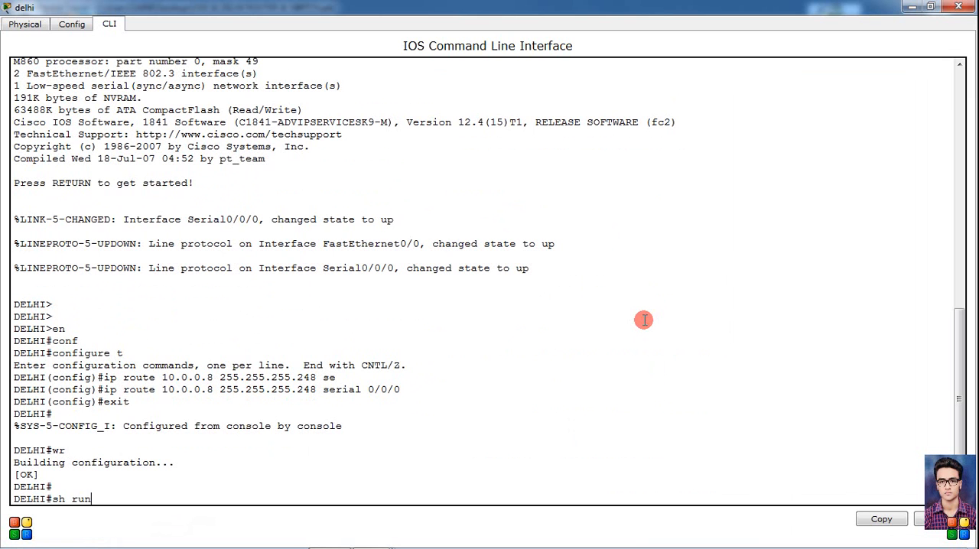
pyautogui.press('Return')
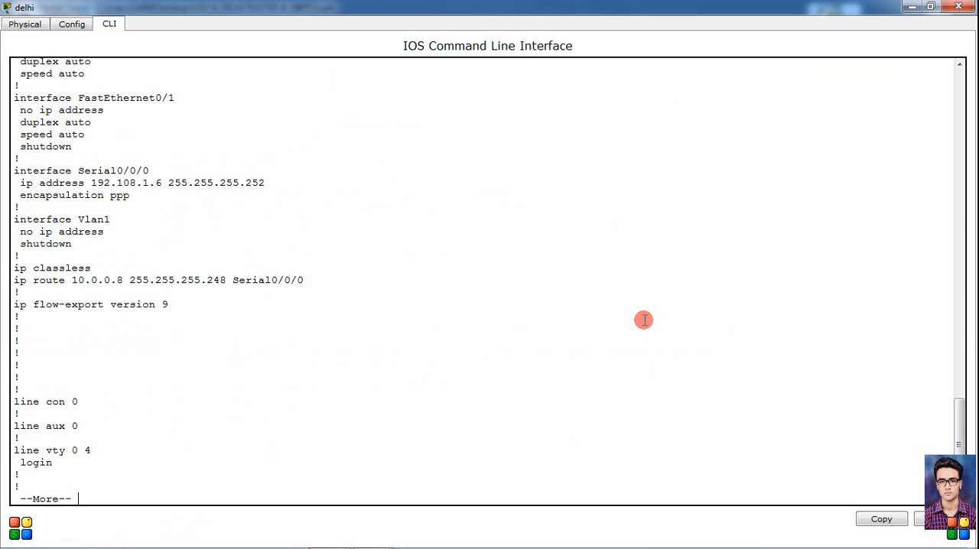
pyautogui.moveTo(110, 277)
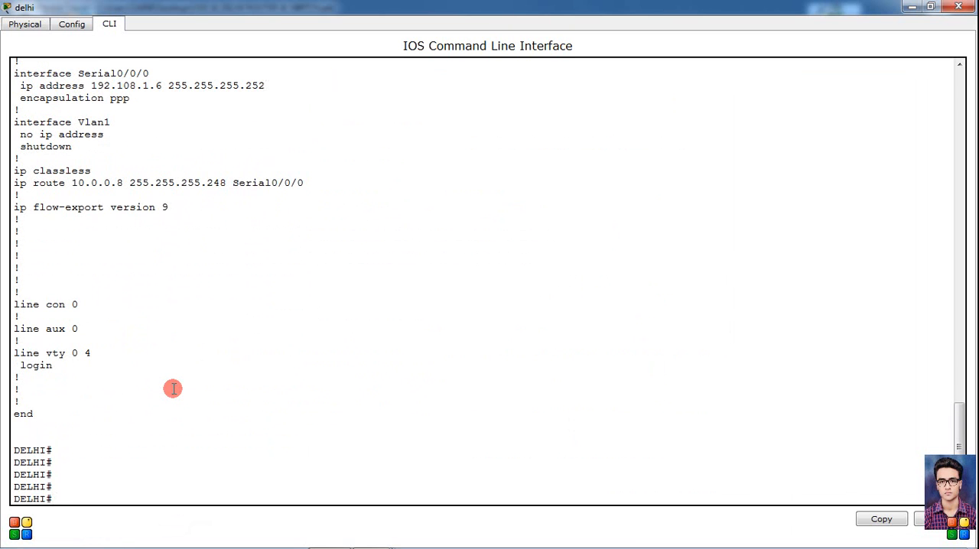
# Run sh ip route on delhi to see the S 10.0.0.8 entry, then close its console
pyautogui.write('sh')
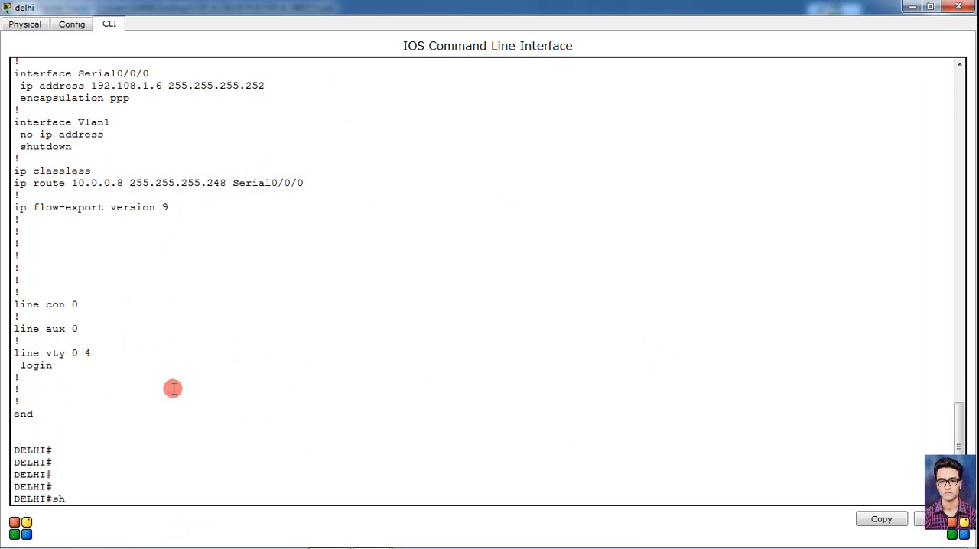
pyautogui.write('ip mro')
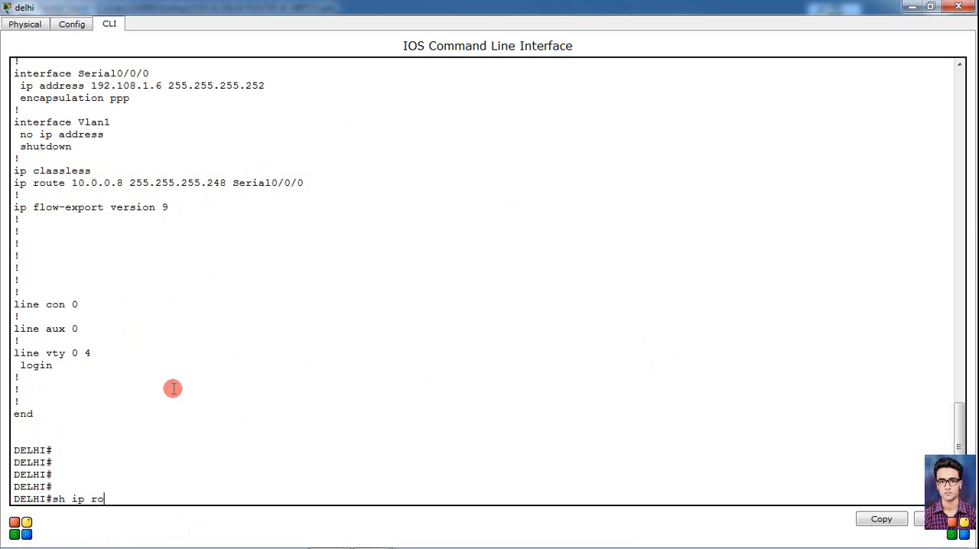
pyautogui.write('ute')
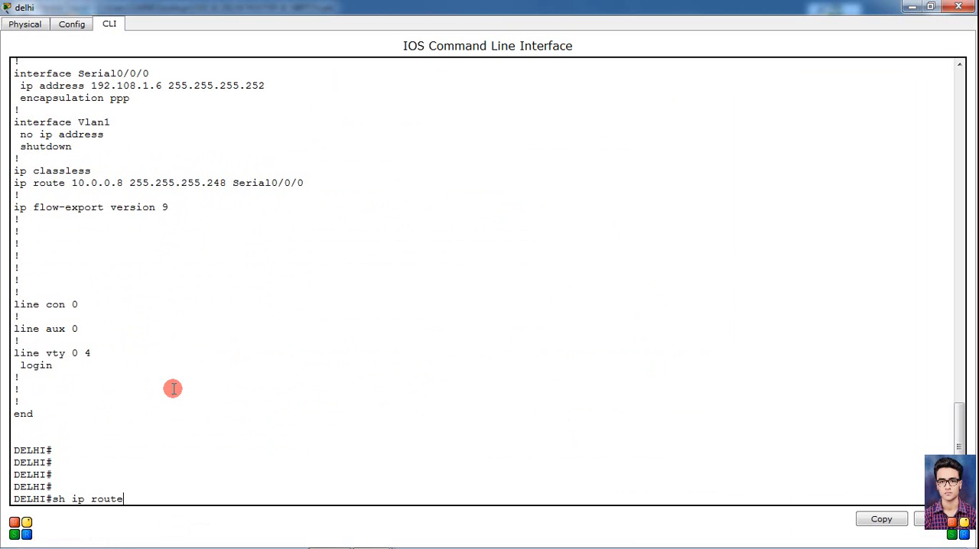
pyautogui.press('Return')
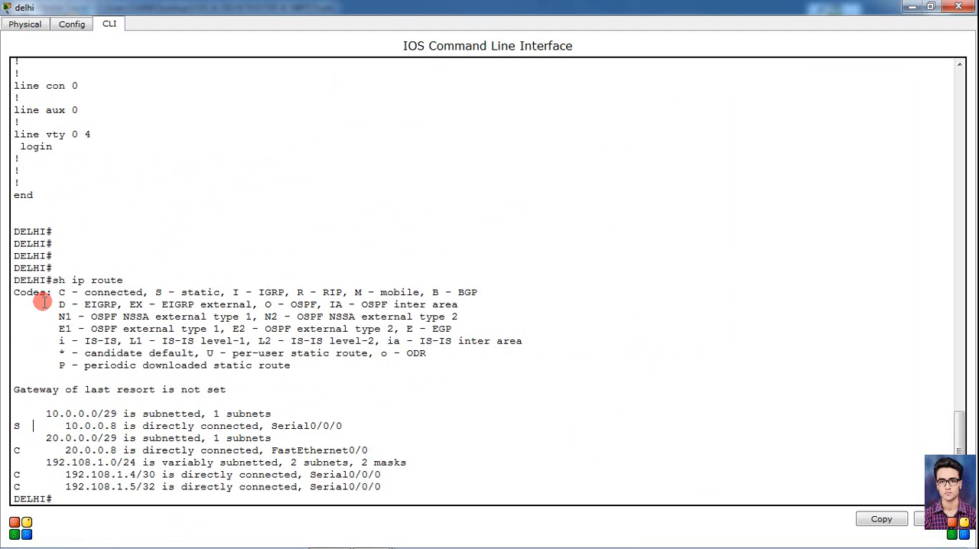
pyautogui.moveTo(202, 297)
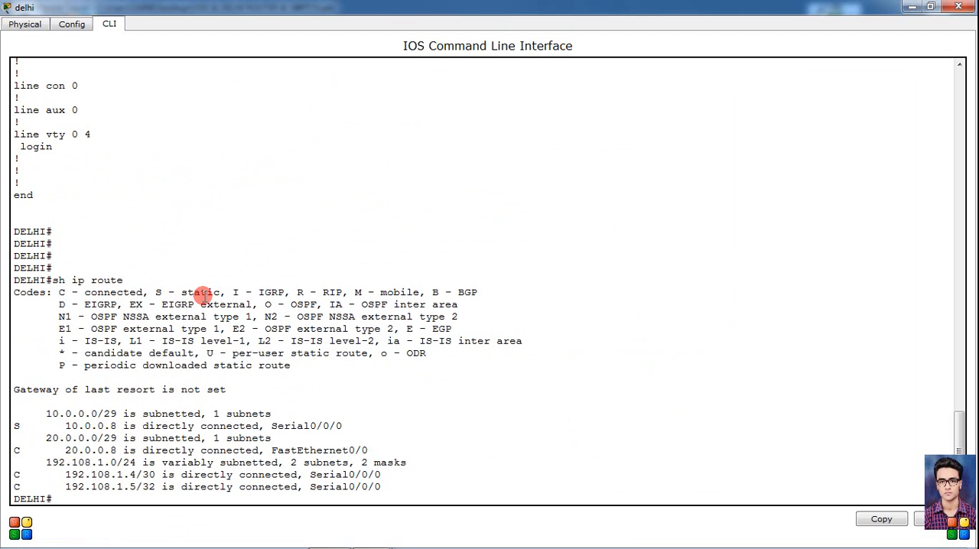
pyautogui.moveTo(58, 437)
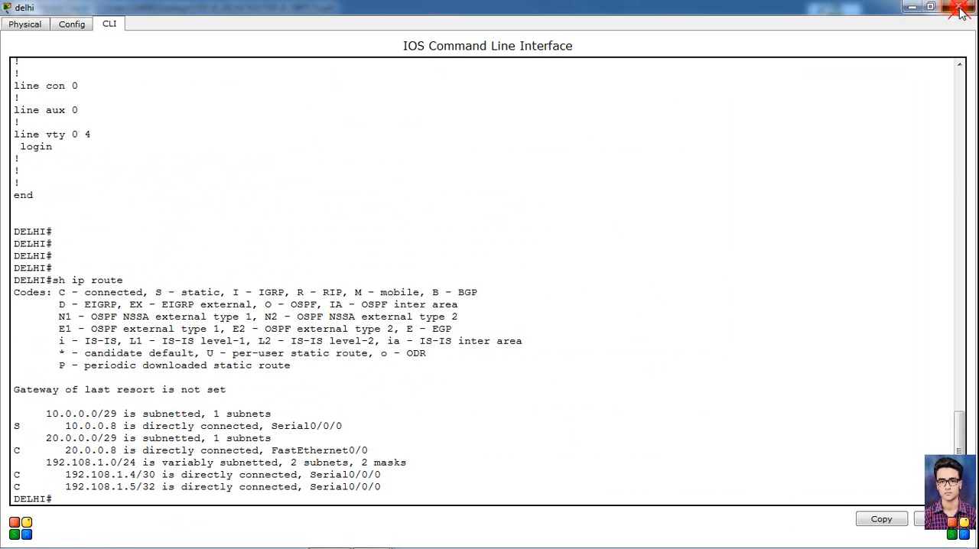
pyautogui.click(961, 9)
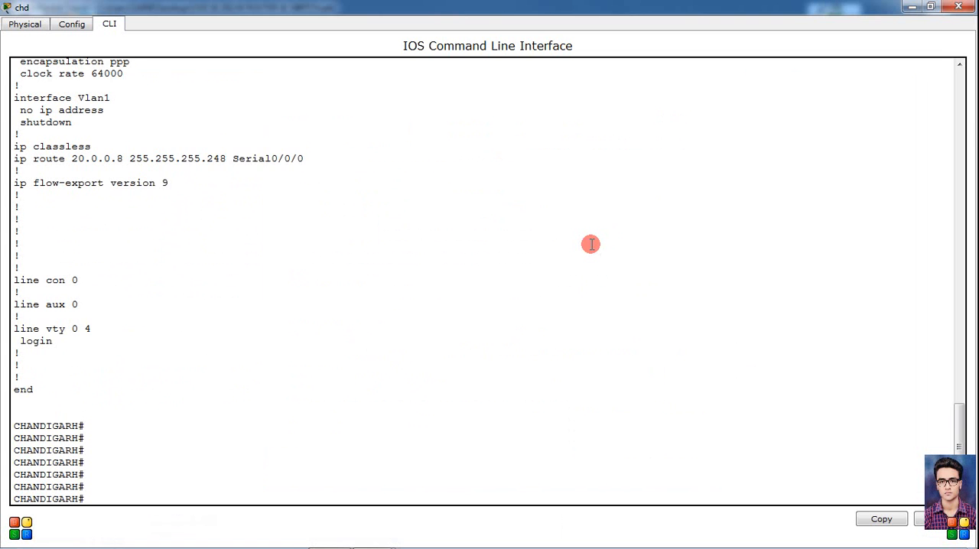
# Run sh ip route on chd to confirm the S 20.0.0.8 entry, then start a ping
pyautogui.write('sh ip route')
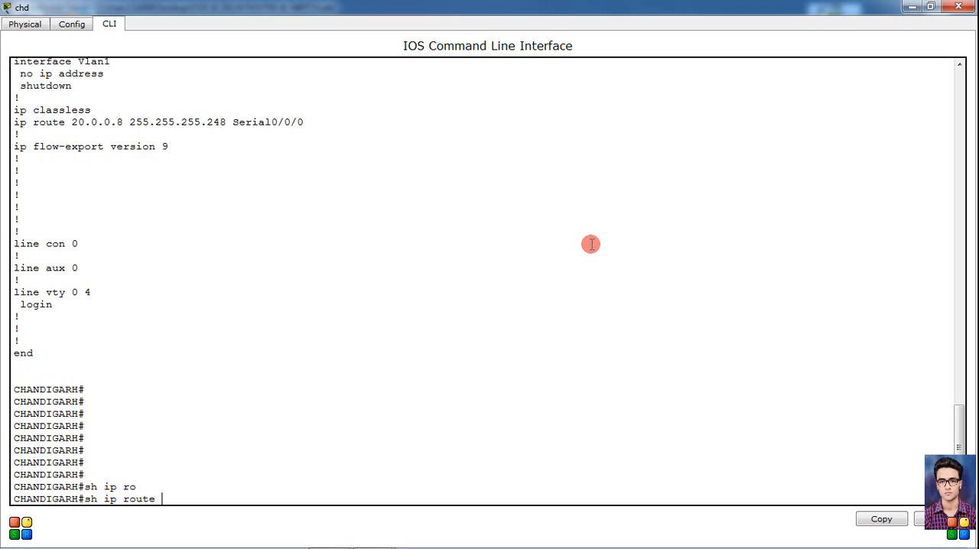
pyautogui.press('Return')
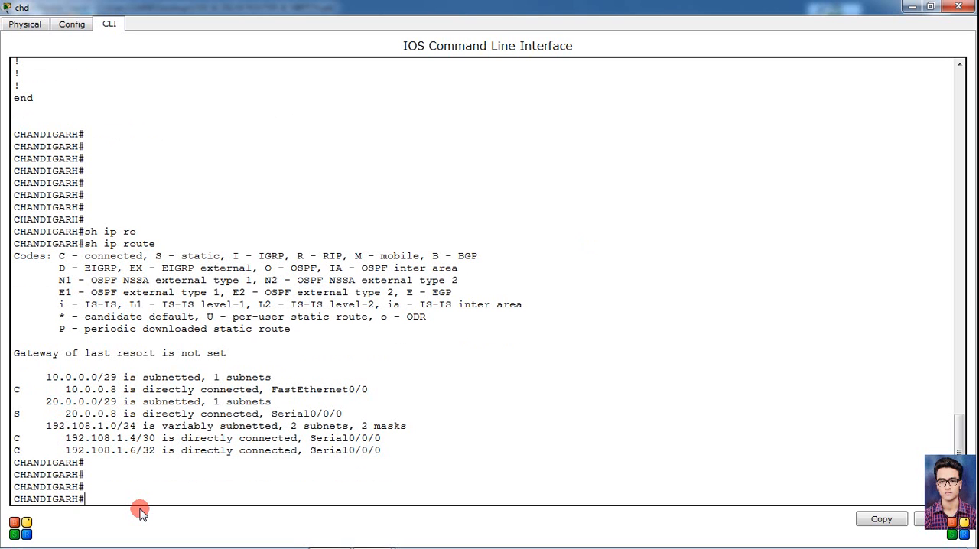
pyautogui.write('ping')
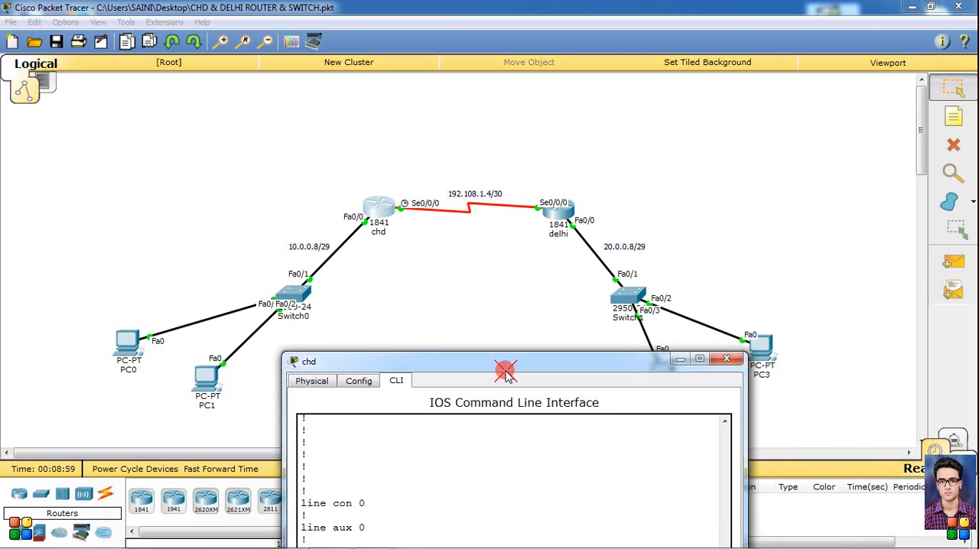
# Close the chd console and bring up PC0's Command Prompt maximized at the PC> prompt
pyautogui.moveTo(505, 361); pyautogui.dragTo(374, 370)
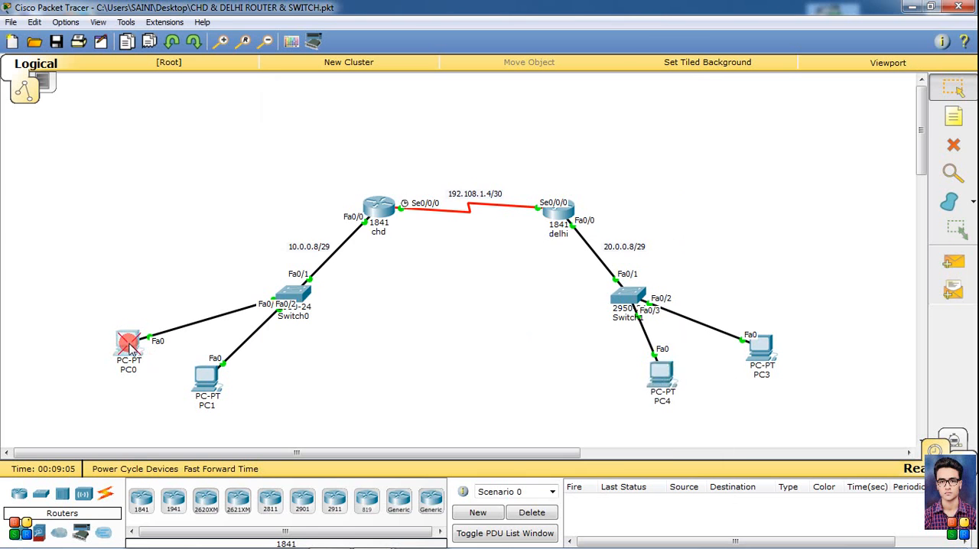
pyautogui.doubleClick(128, 344)
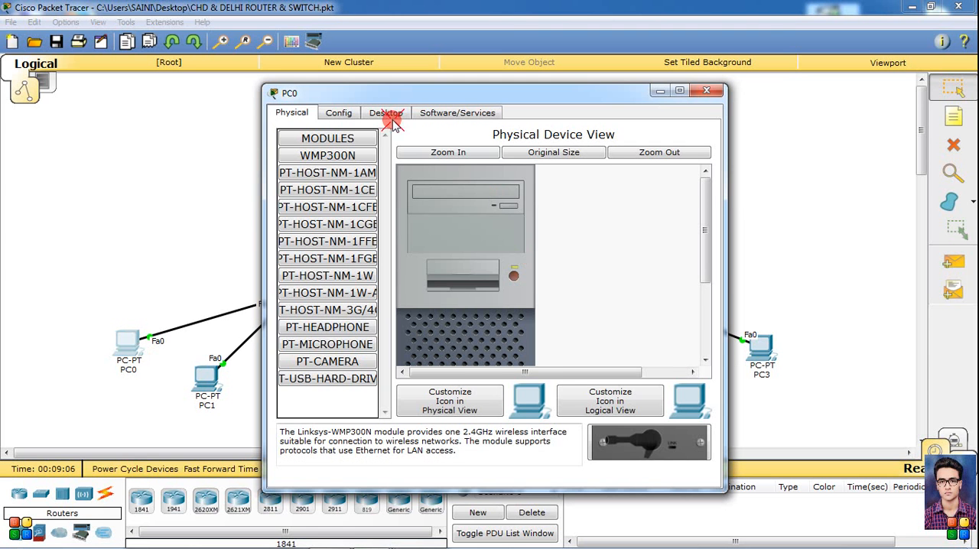
pyautogui.click(386, 113)
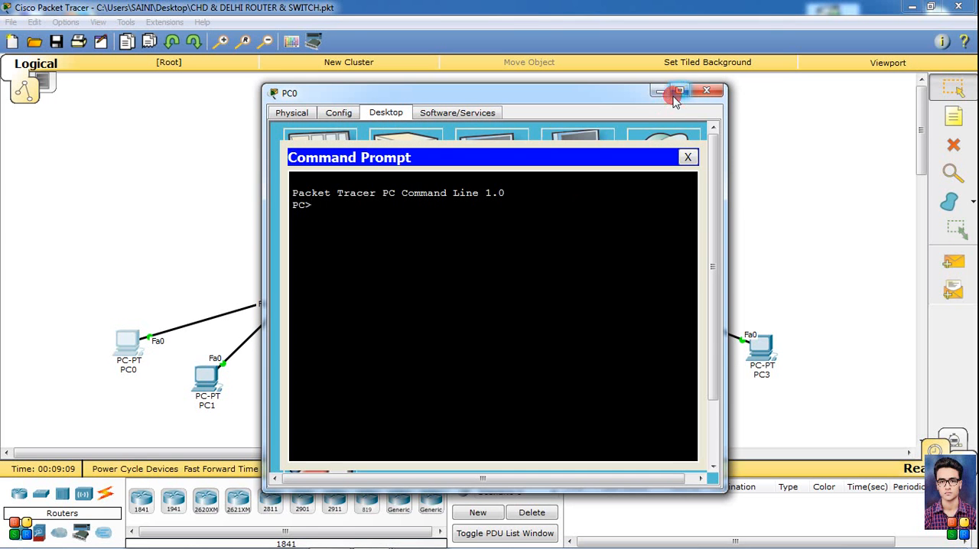
pyautogui.click(680, 90)
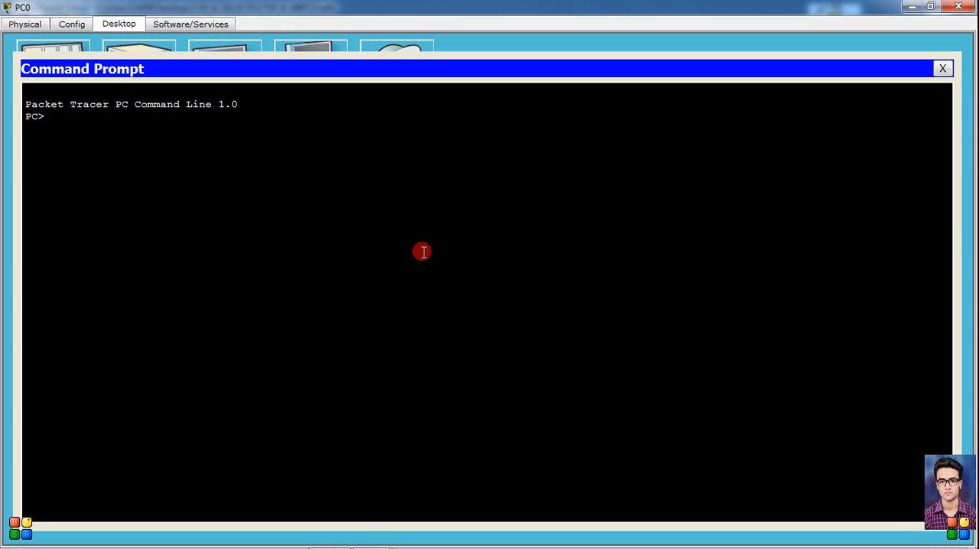
# Ping 20.0.0.11 from PC0 twice until four of four replies, then close PC0 back to the topology
pyautogui.write('ping 20.0')
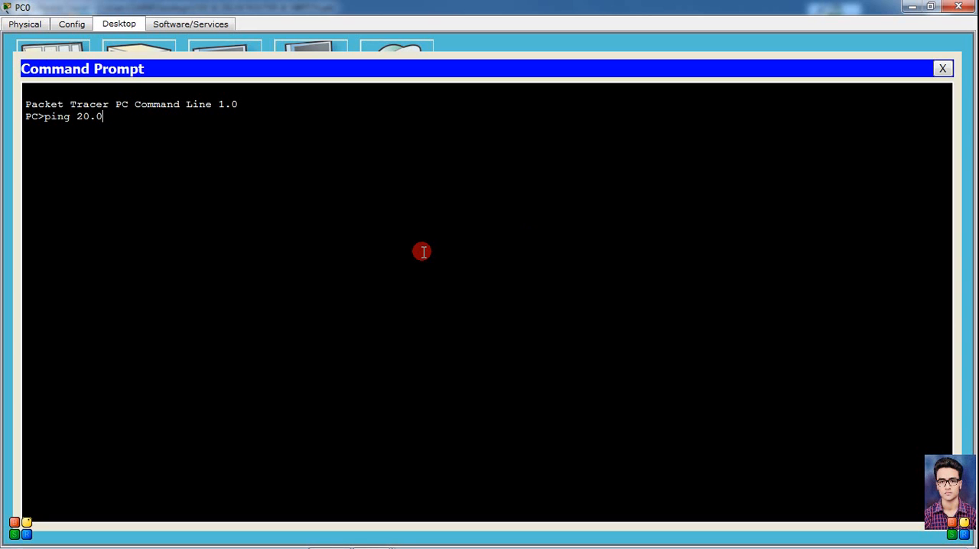
pyautogui.press('Return')
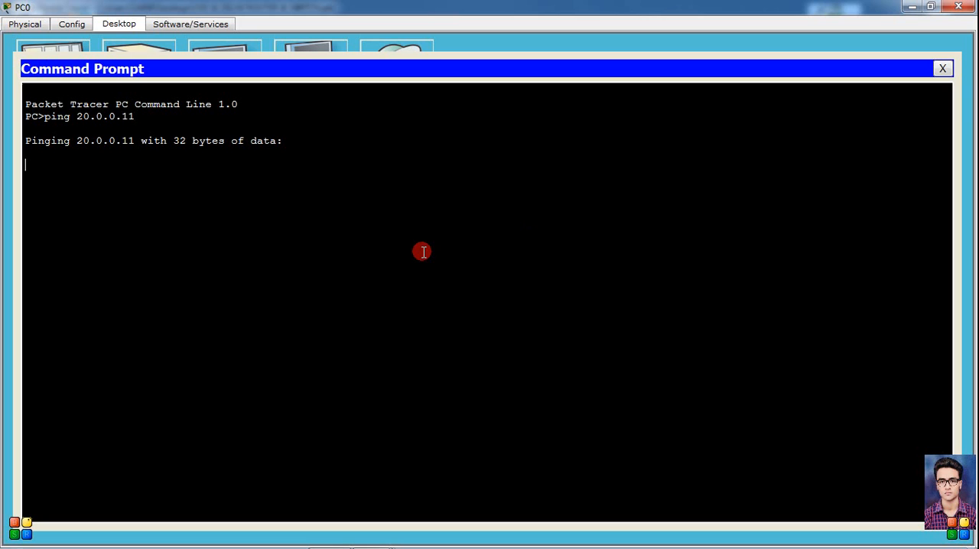
pyautogui.moveTo(393, 220)
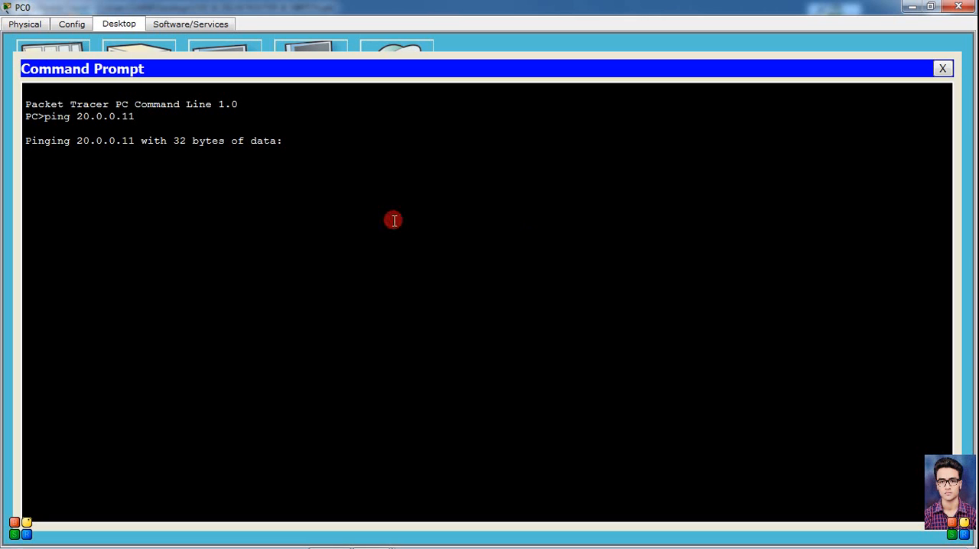
pyautogui.moveTo(185, 177)
pyautogui.write('ping 20.0.0.11')
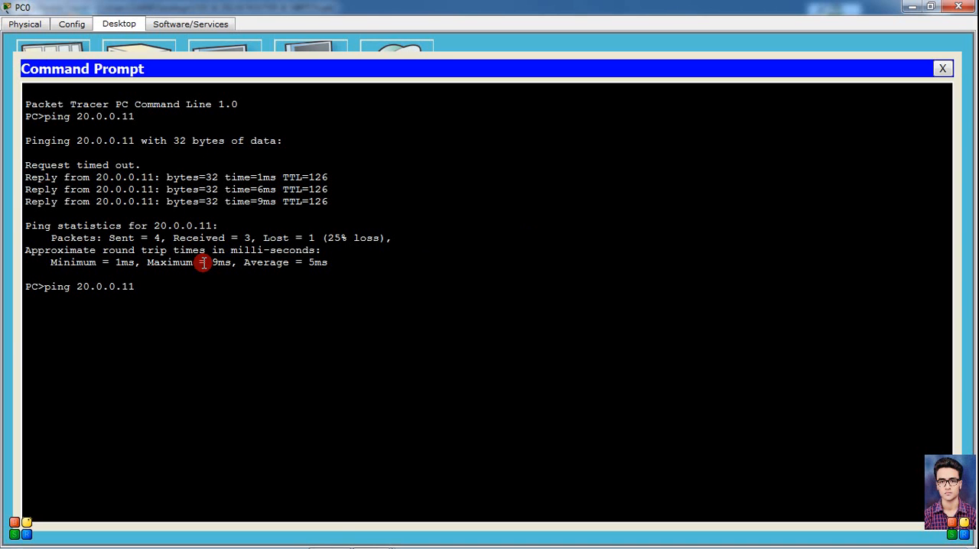
pyautogui.press('Return')
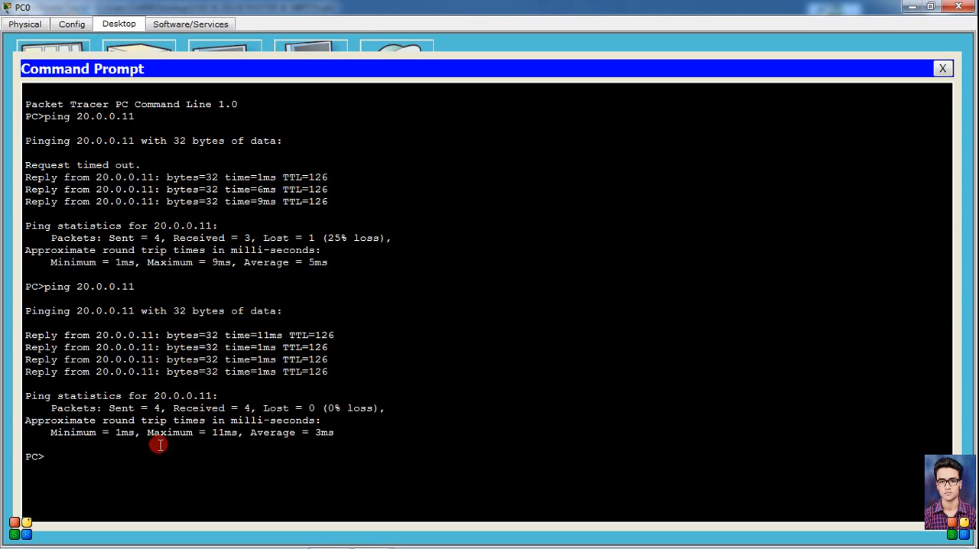
pyautogui.click(943, 67)
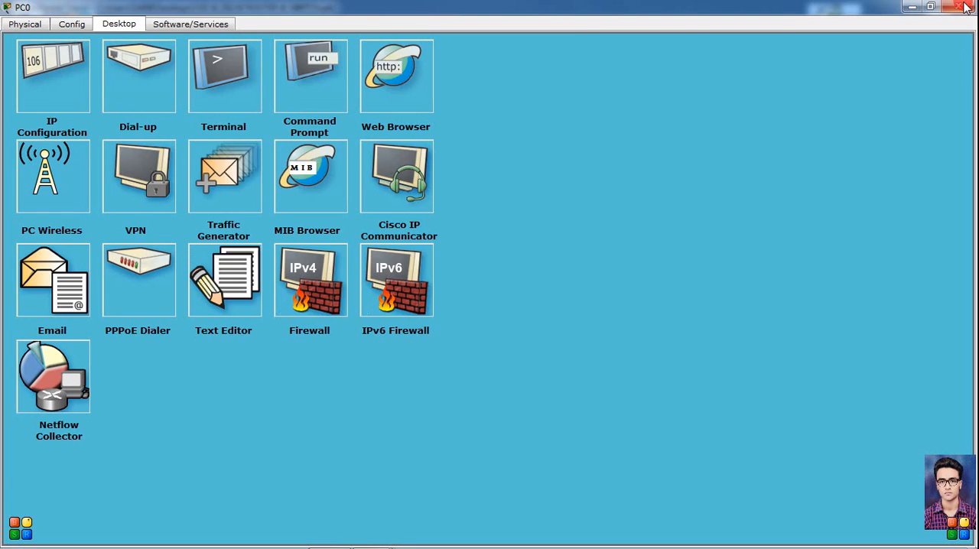
pyautogui.click(965, 6)
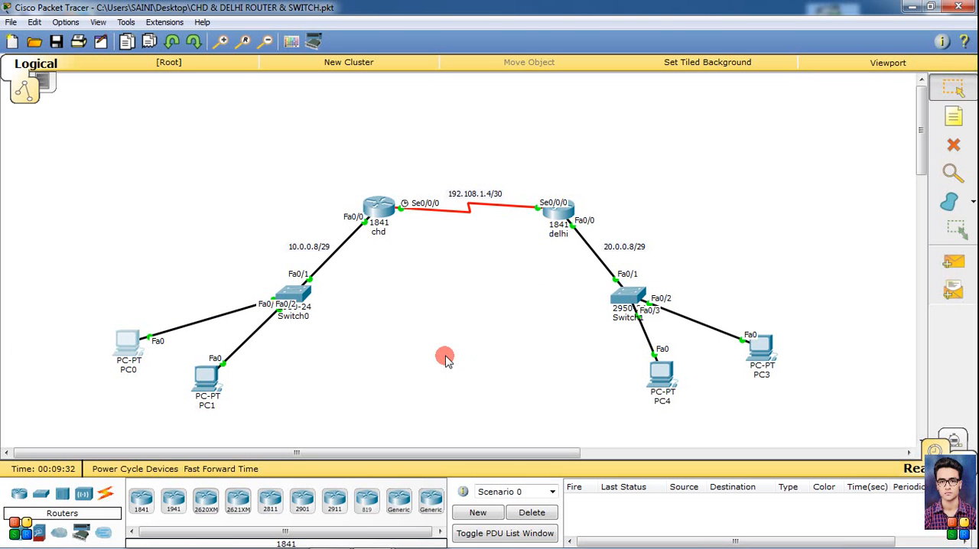